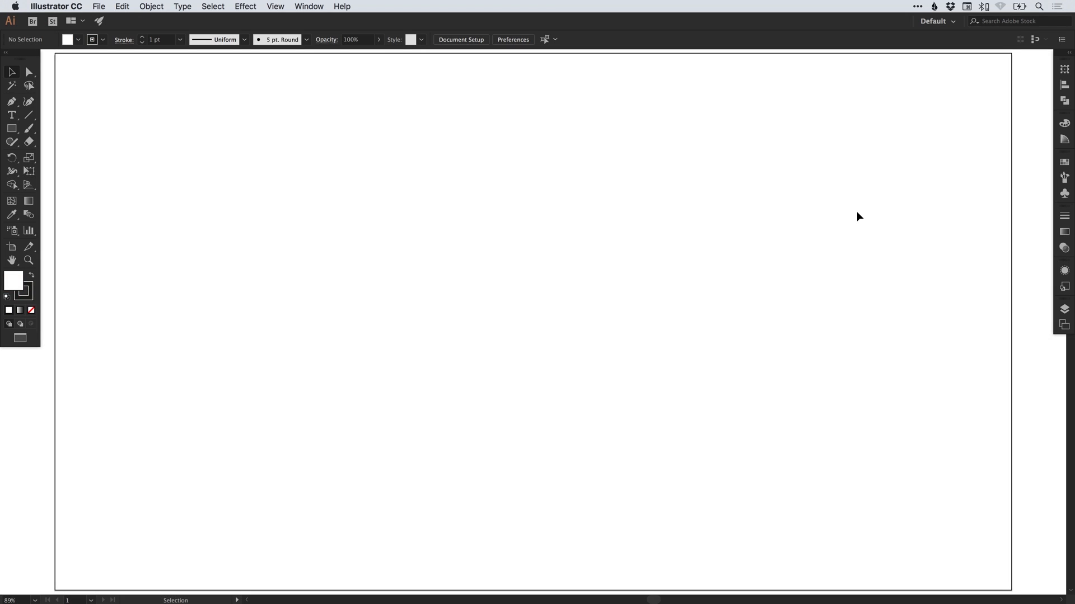
# Step: Add a new text object on the artboard reading 'Division' in Arial Black
pyautogui.click(11, 115)
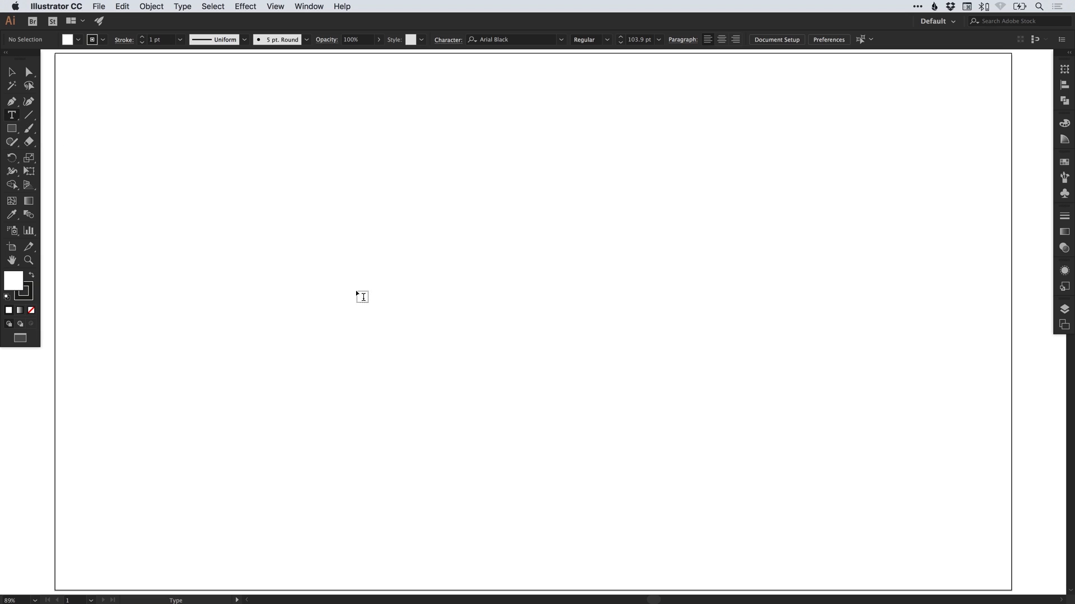
pyautogui.write('Lorem ipsum')
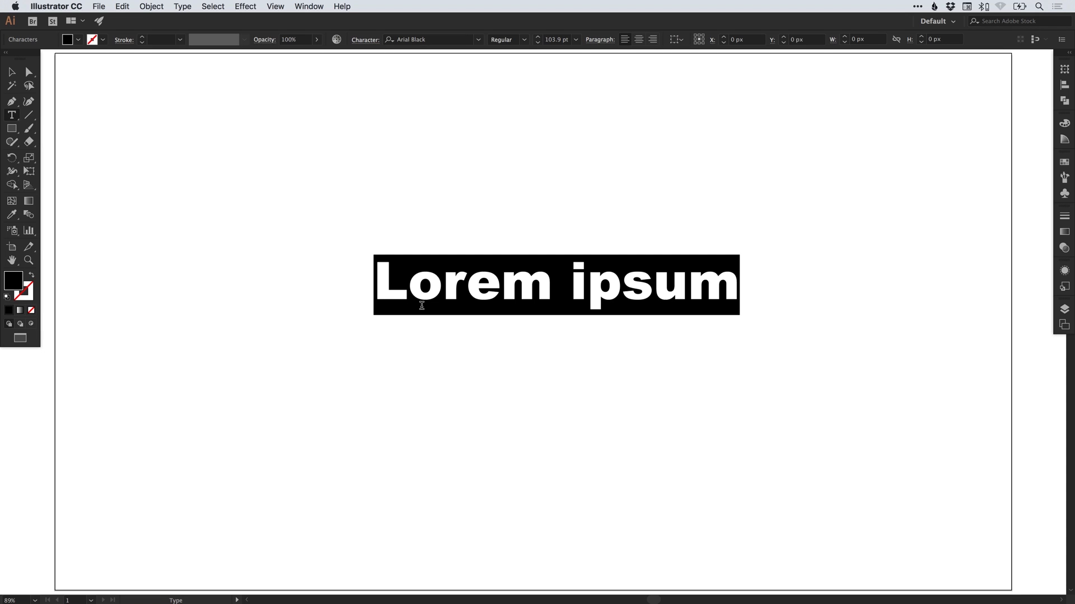
pyautogui.write('Div')
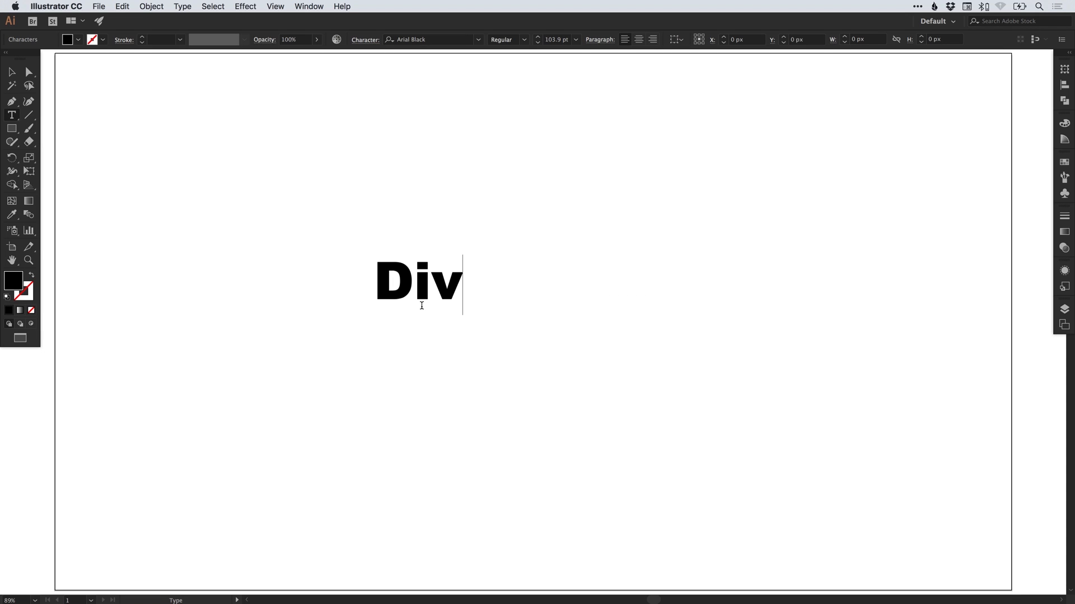
pyautogui.write('ision')
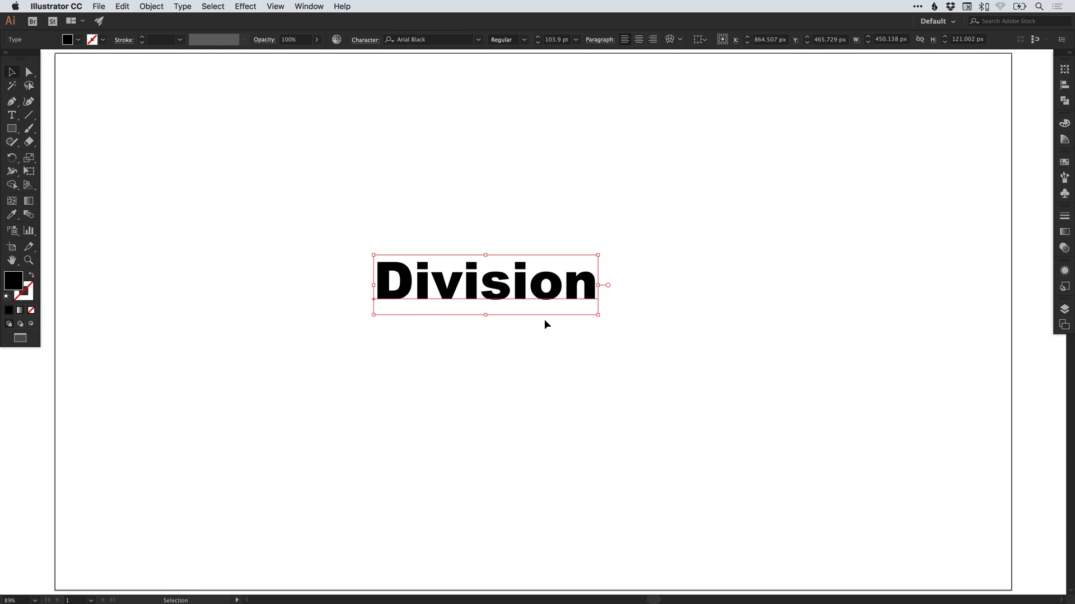
# Step: Set the word to All Caps in the Character panel so it reads DIVISION
pyautogui.click(365, 39)
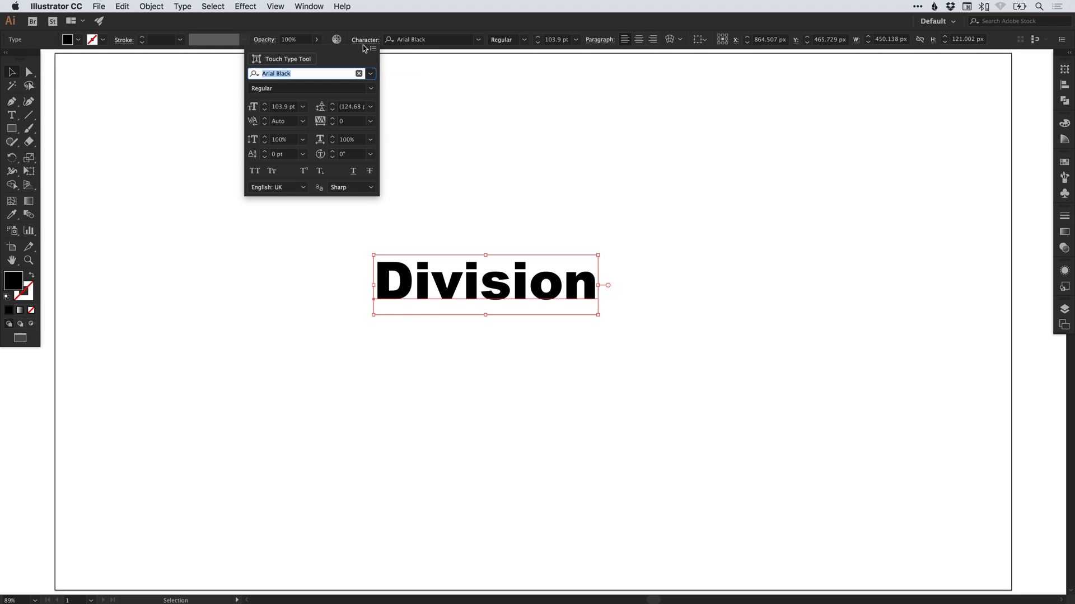
pyautogui.moveTo(254, 170)
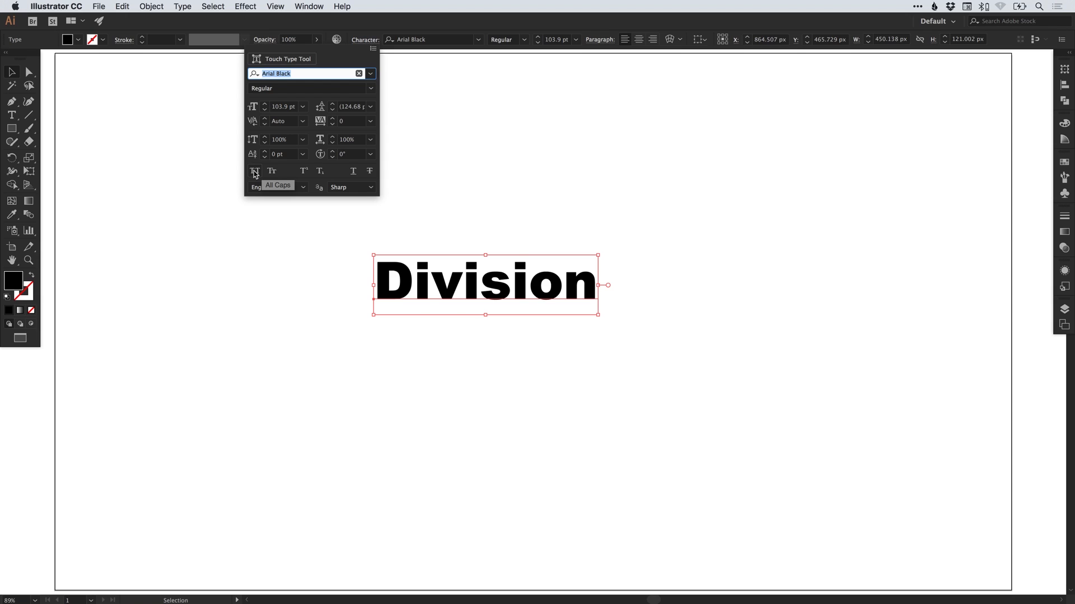
pyautogui.click(254, 171)
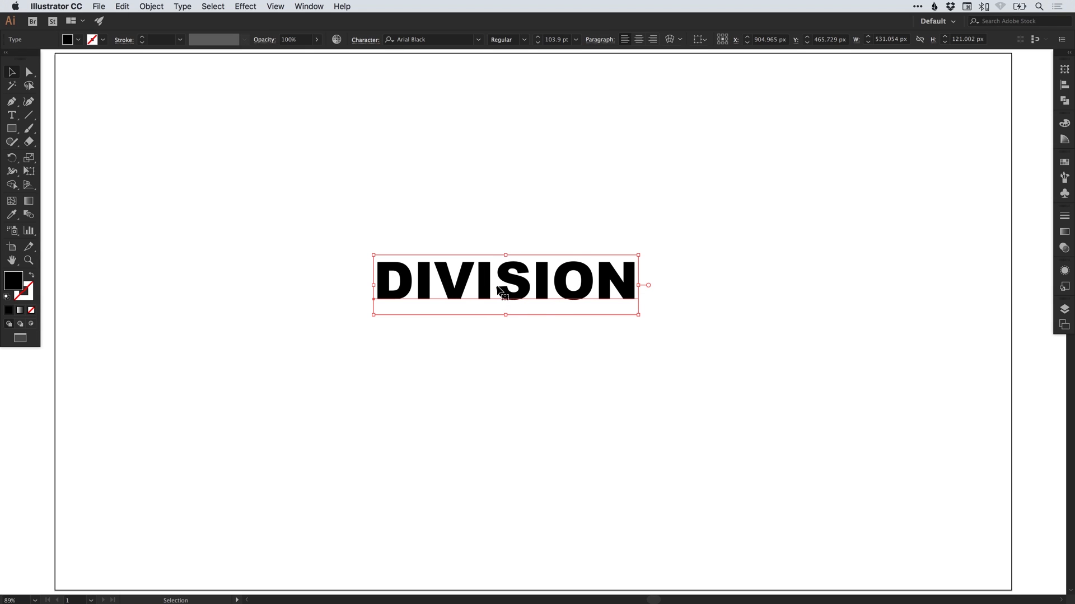
# Step: Enlarge DIVISION toward the artboard centre and tuck a smaller THE against its top left
pyautogui.moveTo(506, 284); pyautogui.dragTo(563, 307)
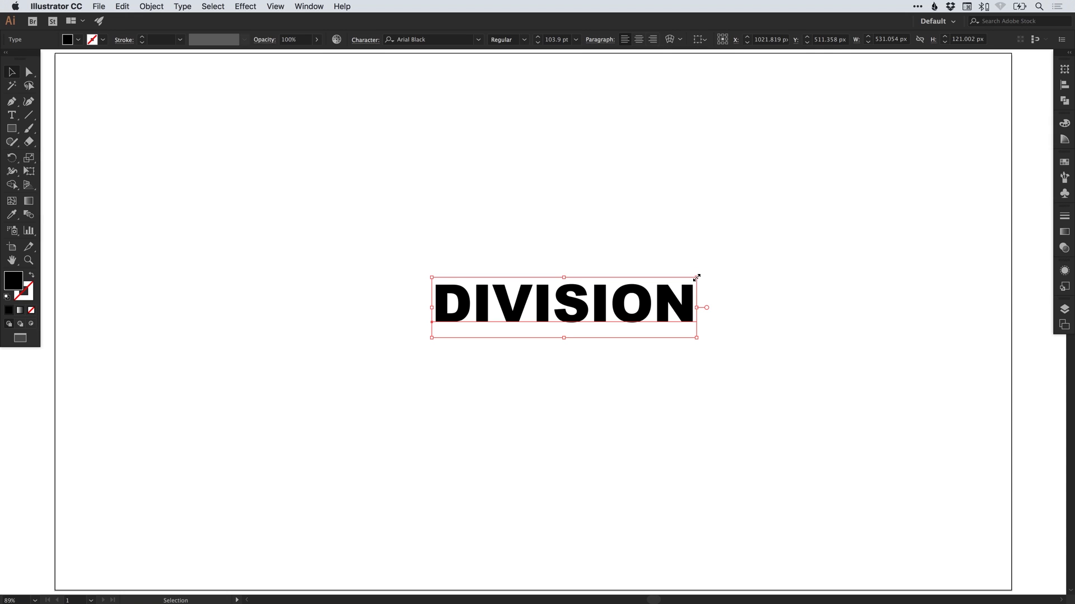
pyautogui.moveTo(695, 277); pyautogui.dragTo(891, 233)
pyautogui.write('THE')
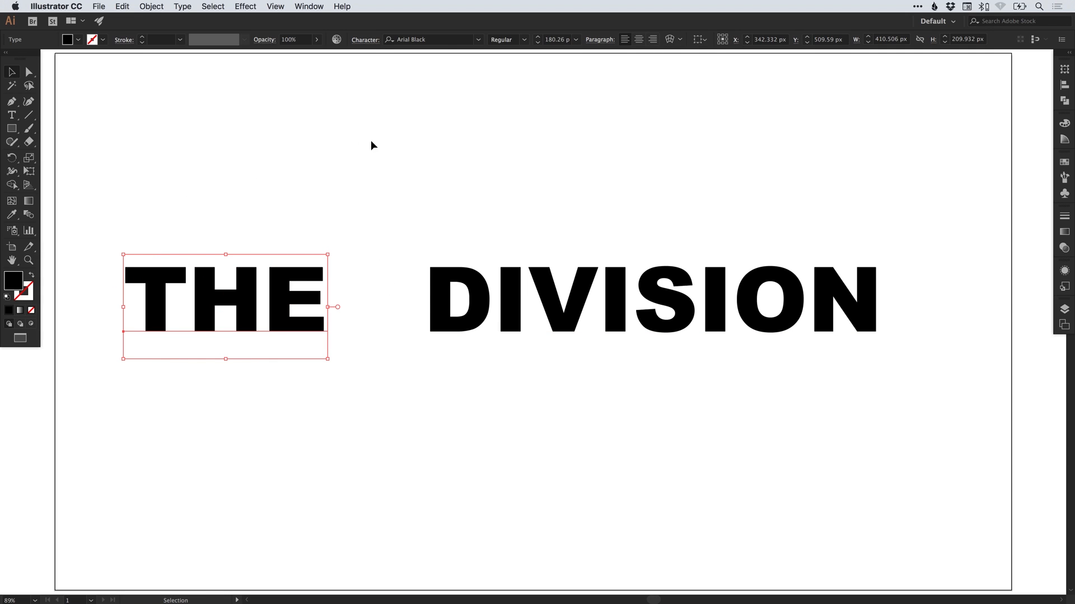
pyautogui.moveTo(600, 204)
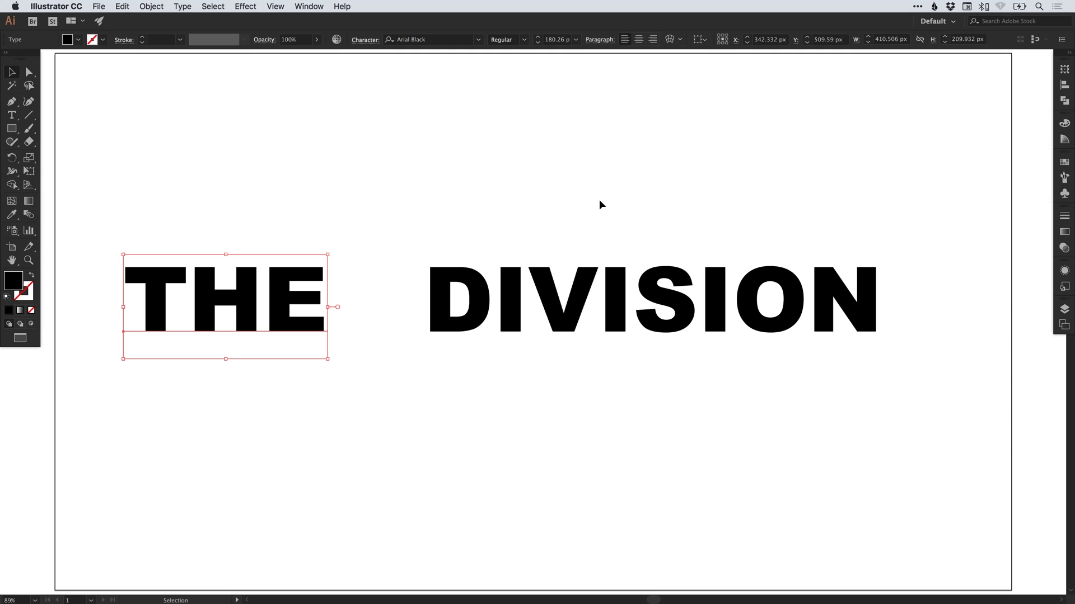
pyautogui.moveTo(529, 172)
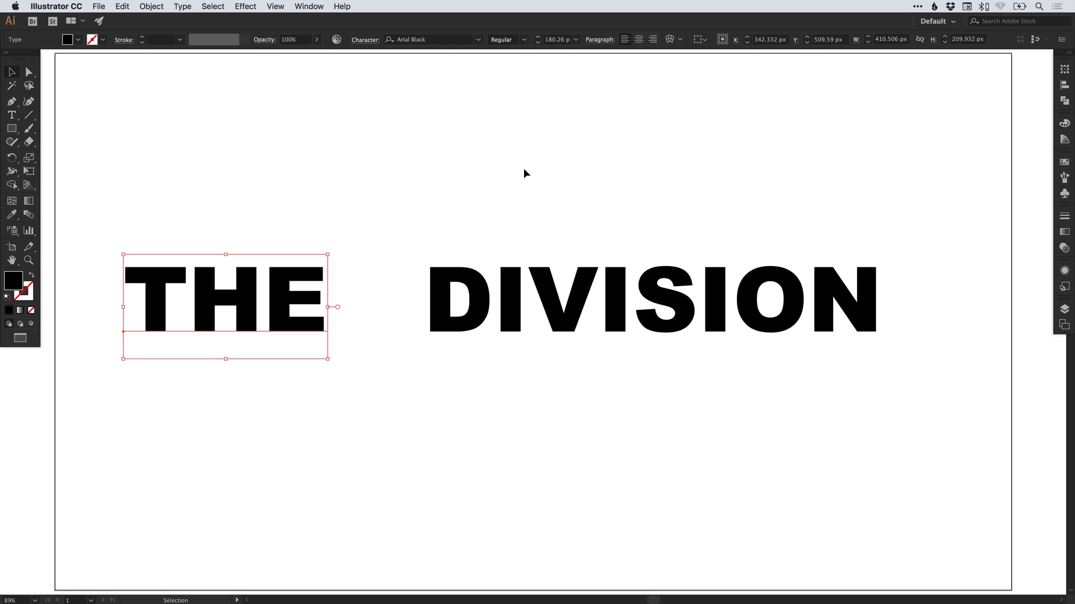
pyautogui.moveTo(235, 300)
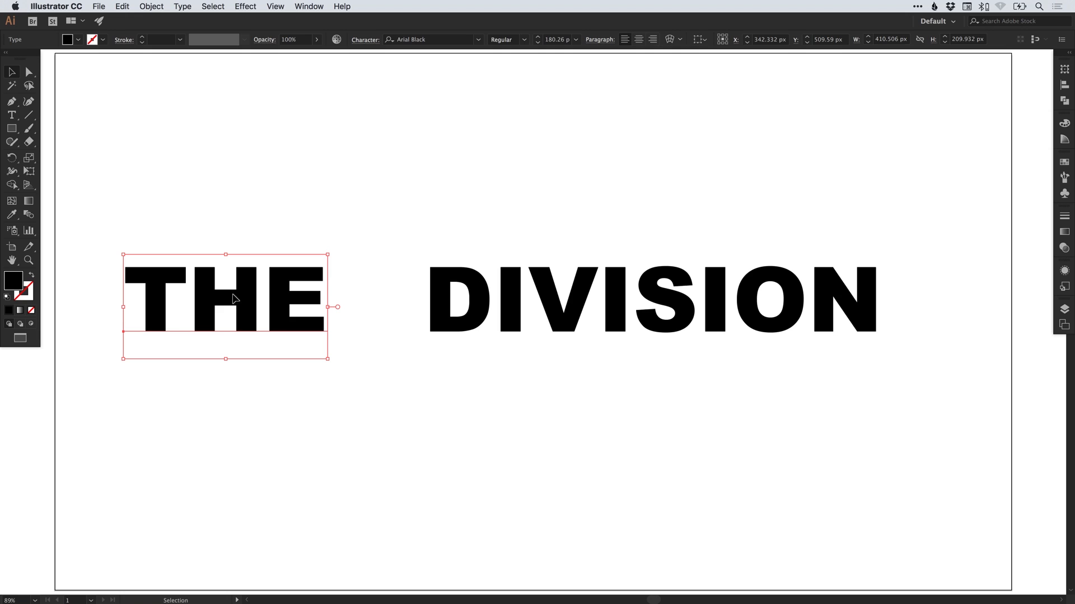
pyautogui.moveTo(226, 298); pyautogui.dragTo(300, 298)
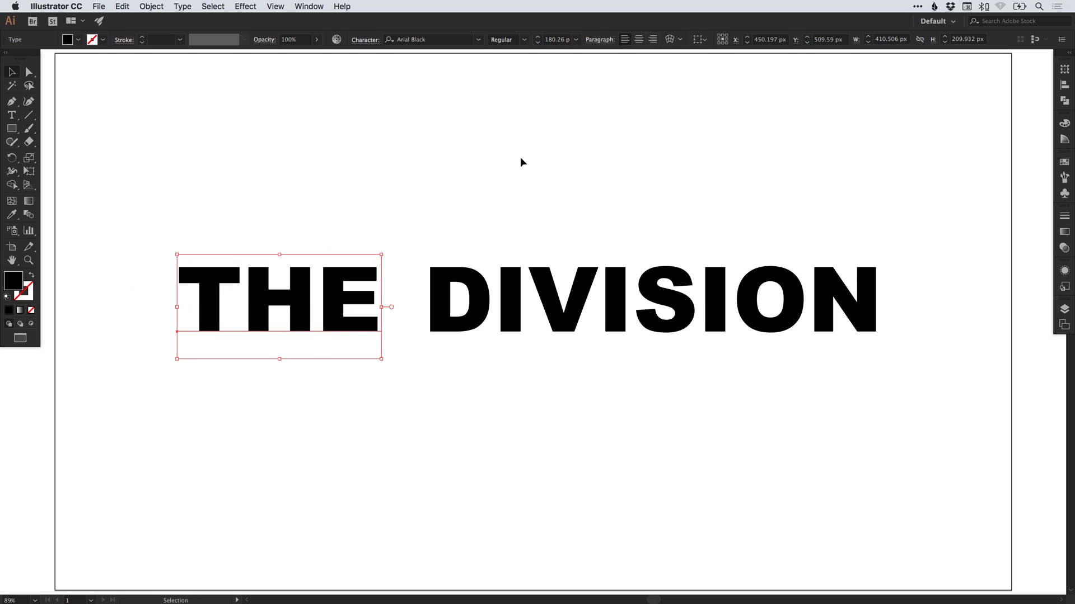
pyautogui.moveTo(395, 322)
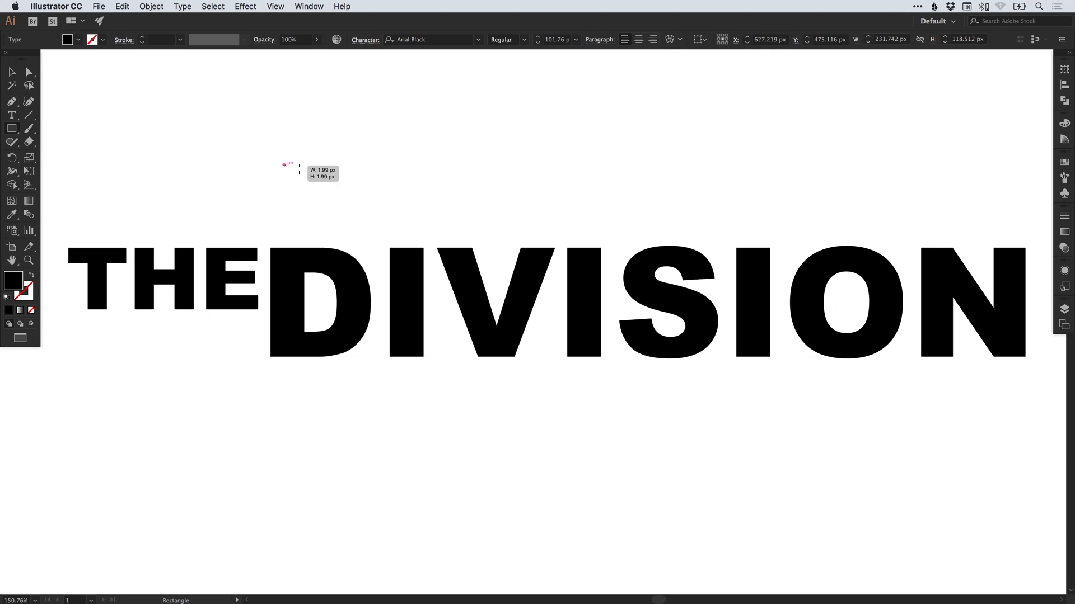
# Step: Draw a long thin white bar, lay it across DIVISION and bring it to the front
pyautogui.moveTo(297, 169); pyautogui.dragTo(905, 169)
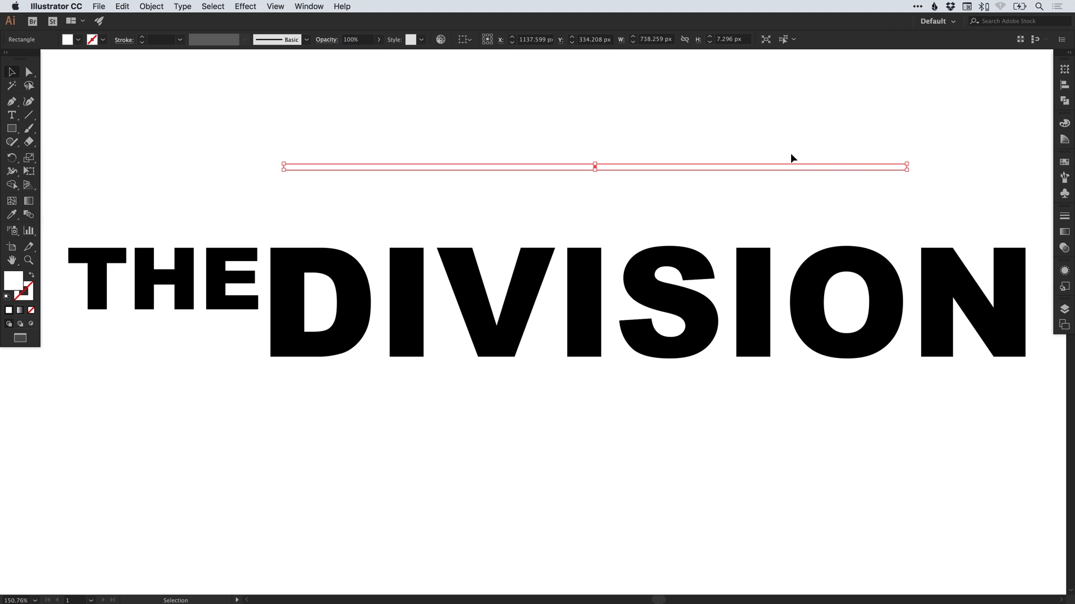
pyautogui.moveTo(594, 166); pyautogui.dragTo(769, 300)
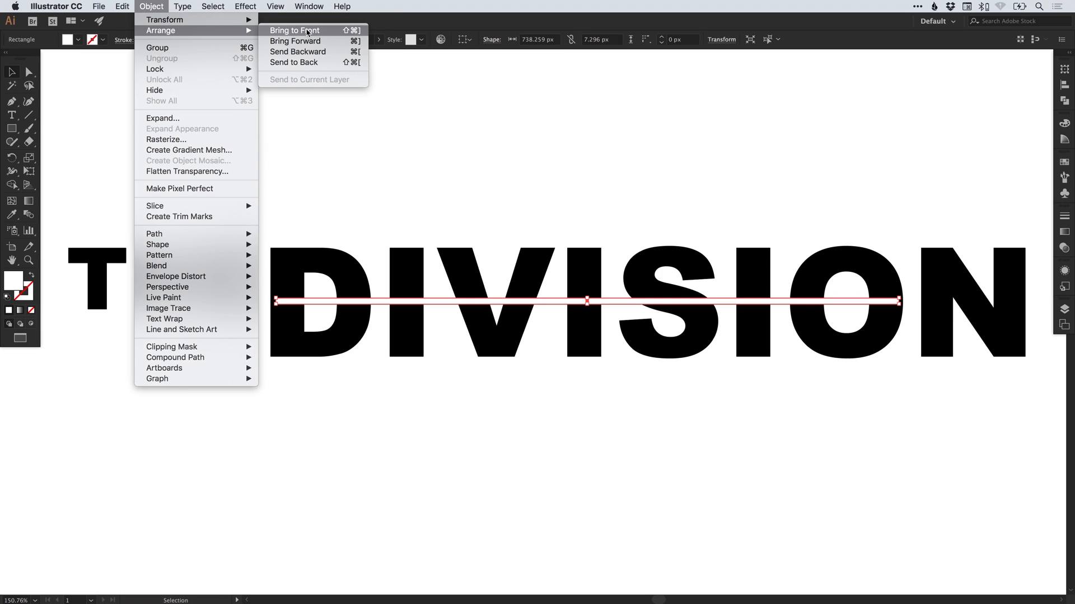
pyautogui.click(295, 30)
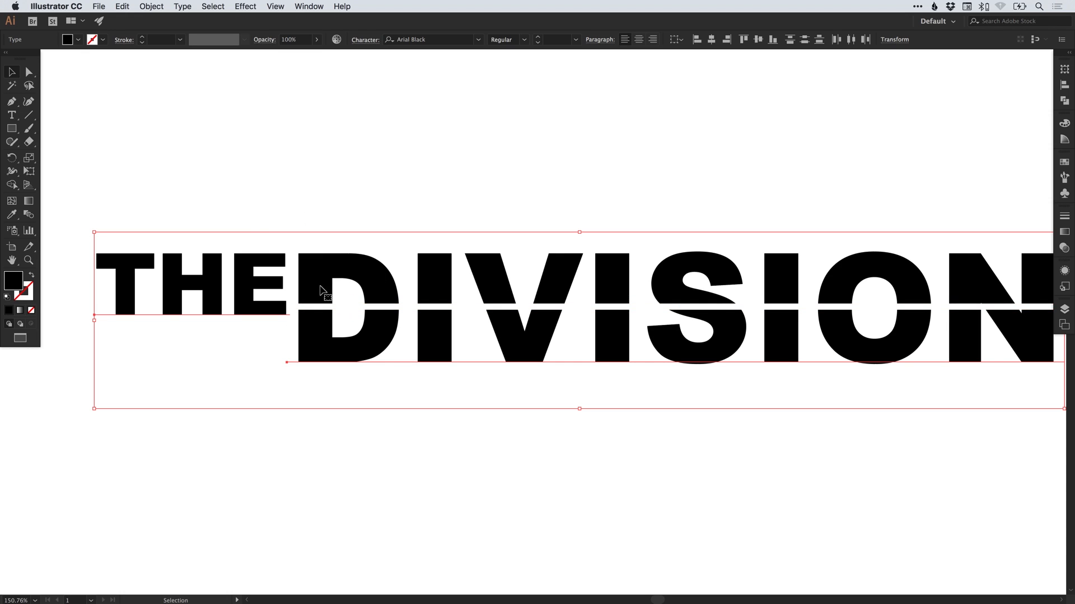
# Step: Align the white bar to the vertical centre of DIVISION
pyautogui.click(181, 6)
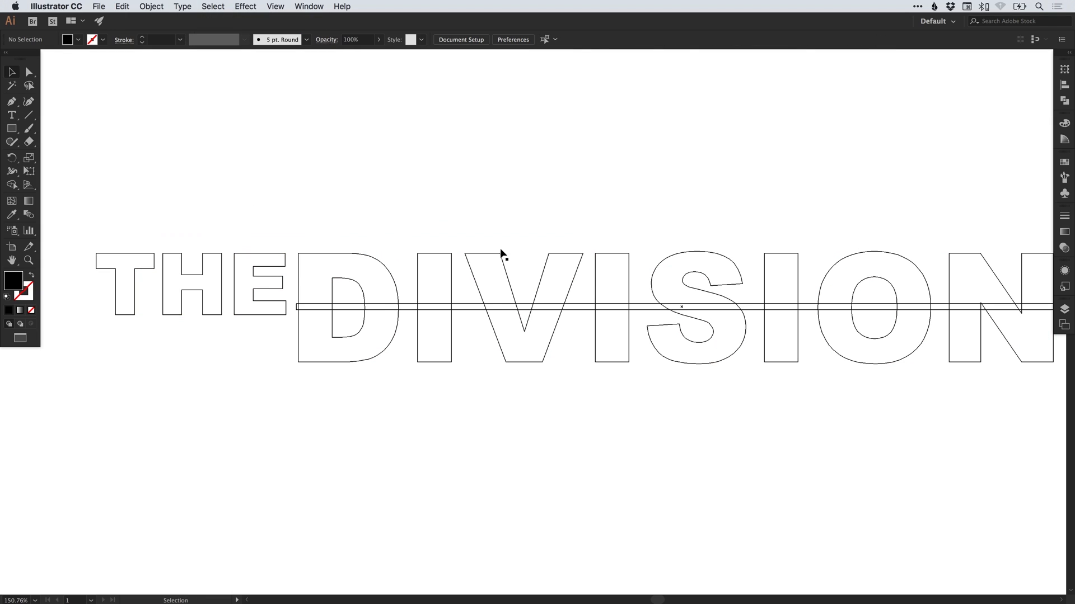
pyautogui.moveTo(506, 160)
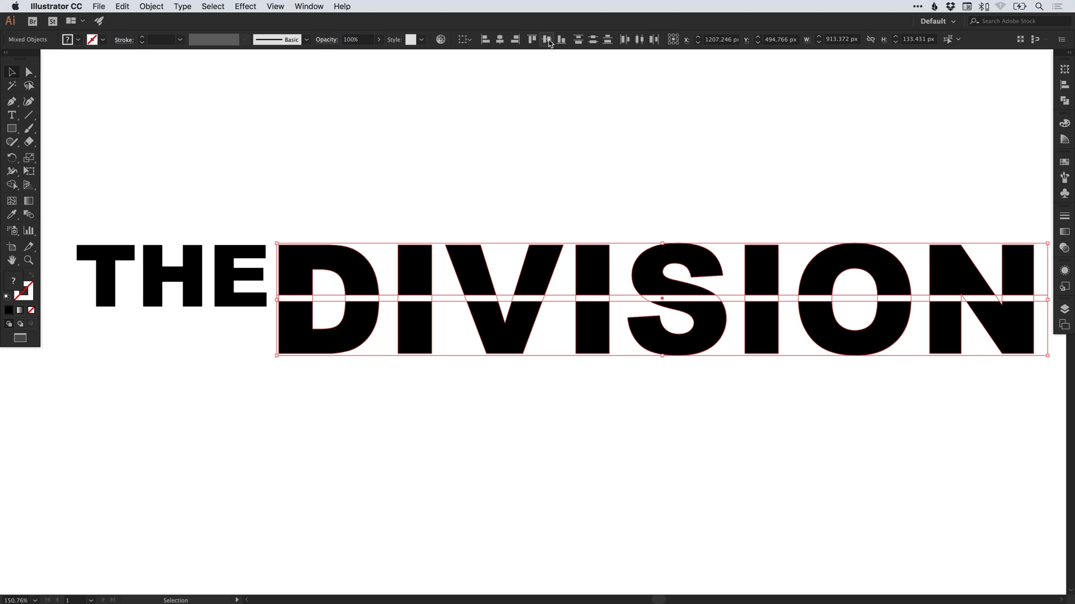
pyautogui.moveTo(546, 39)
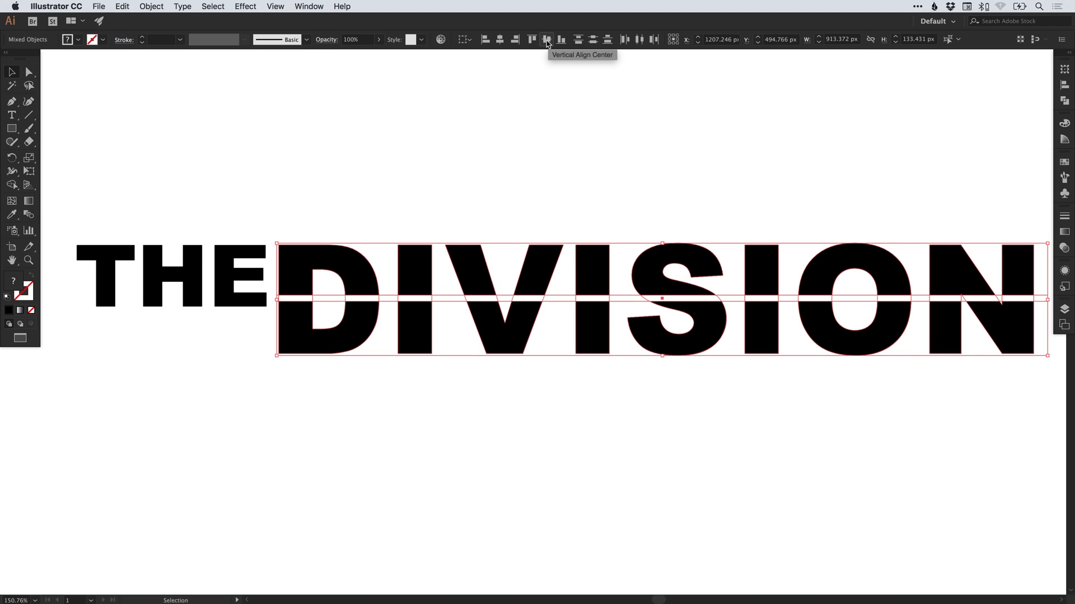
pyautogui.click(546, 40)
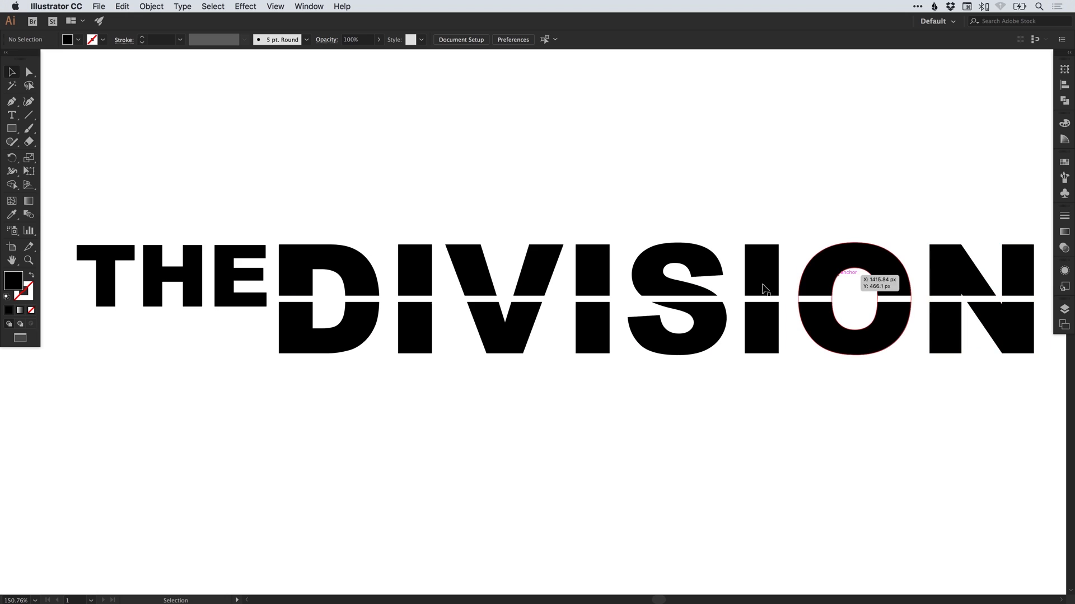
pyautogui.moveTo(389, 224)
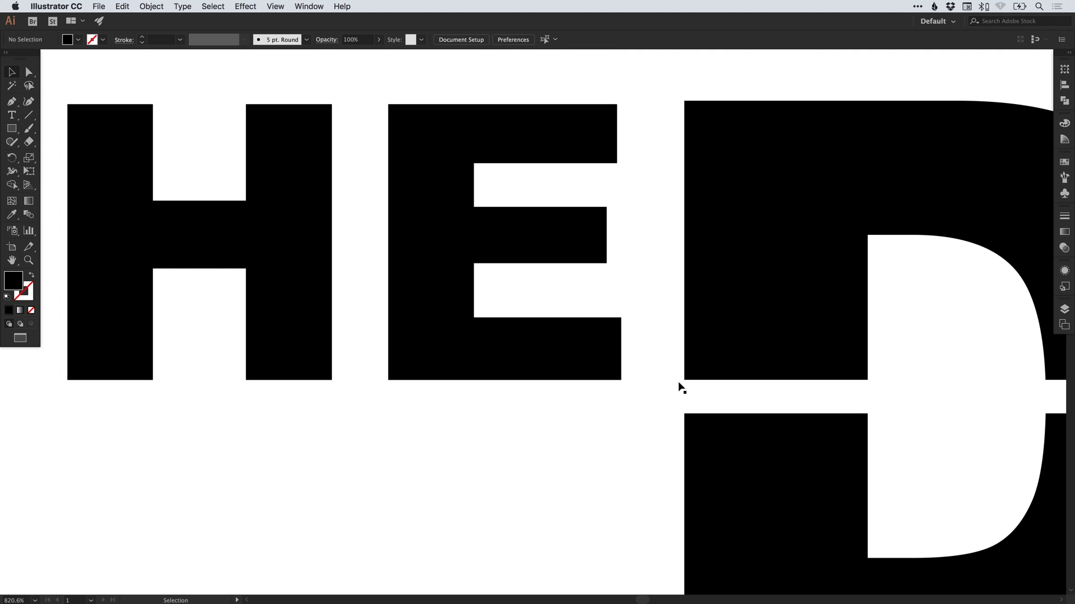
# Step: Select the E of THE and the letter pieces along the gap to clear the strip
pyautogui.click(472, 345)
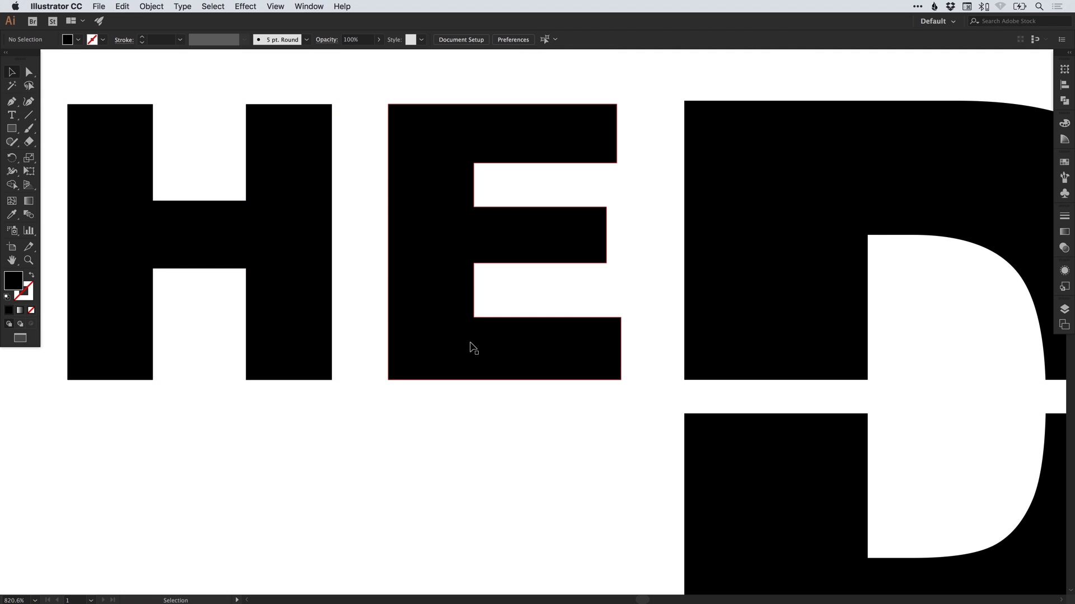
pyautogui.click(275, 7)
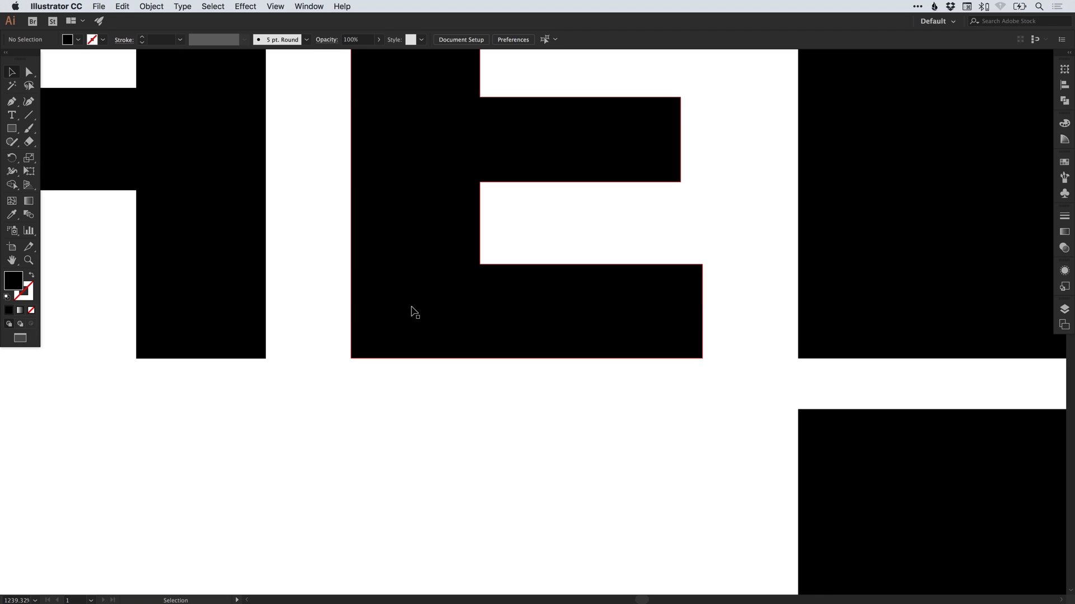
pyautogui.moveTo(411, 309); pyautogui.dragTo(415, 308)
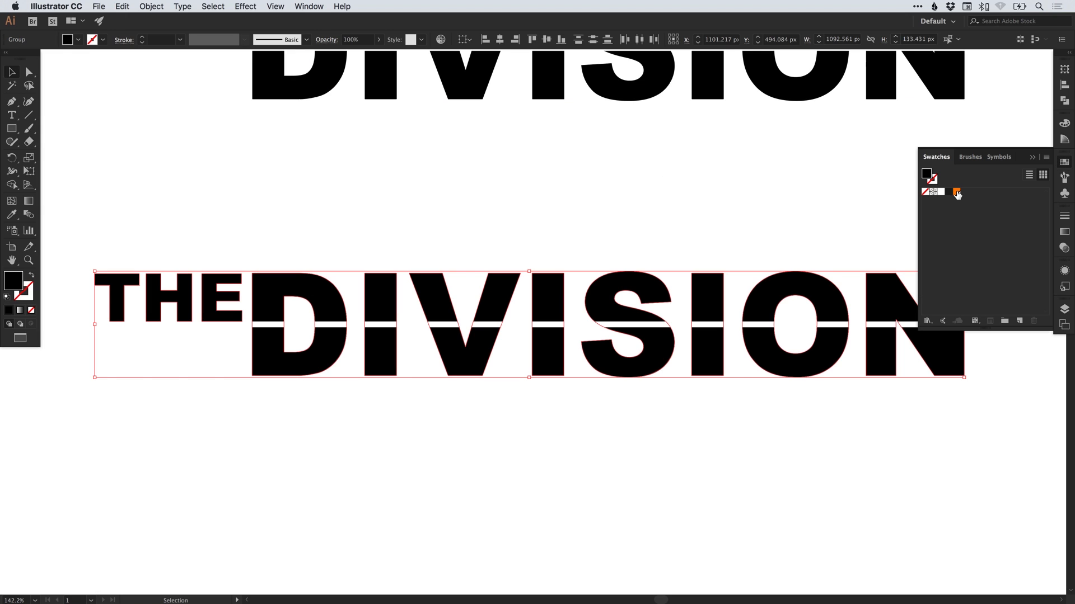
# Step: Fill the logo with the orange swatch and confirm its hex value #FF7F00 in the Color Picker
pyautogui.click(956, 191)
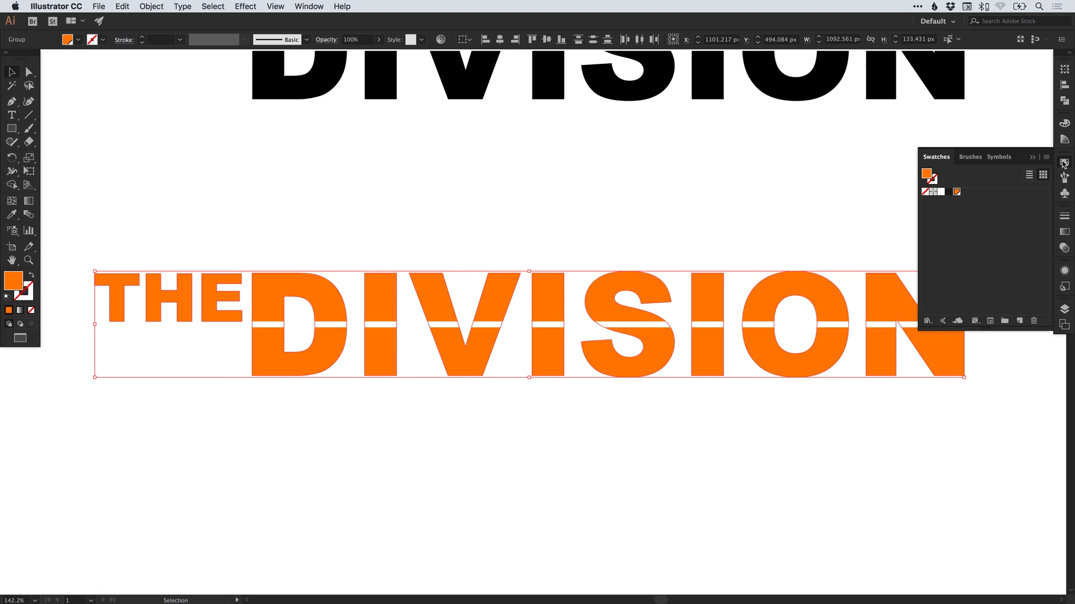
pyautogui.doubleClick(12, 280)
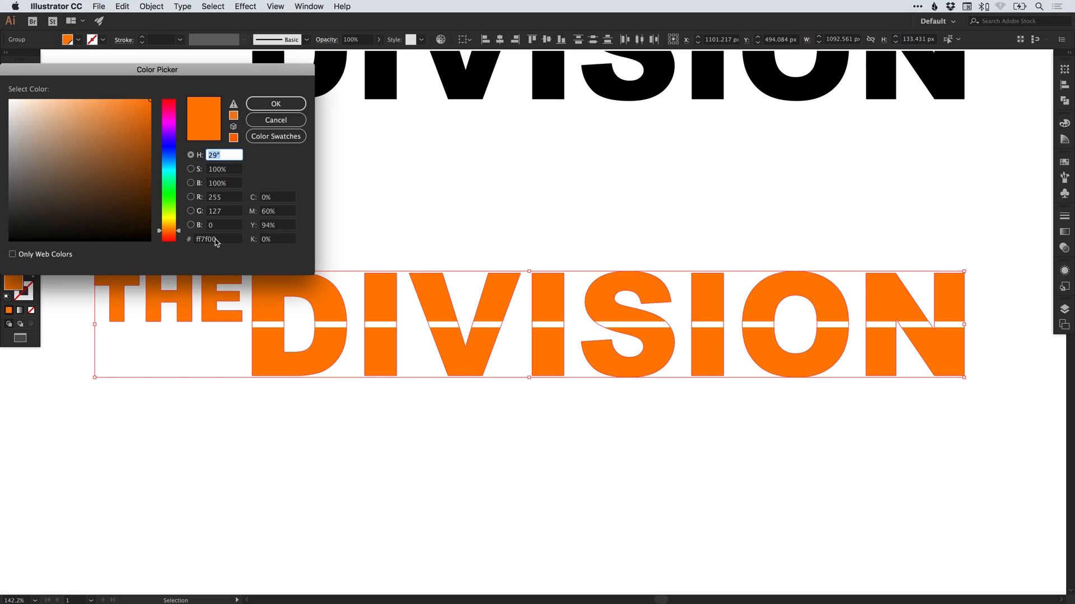
pyautogui.moveTo(225, 245)
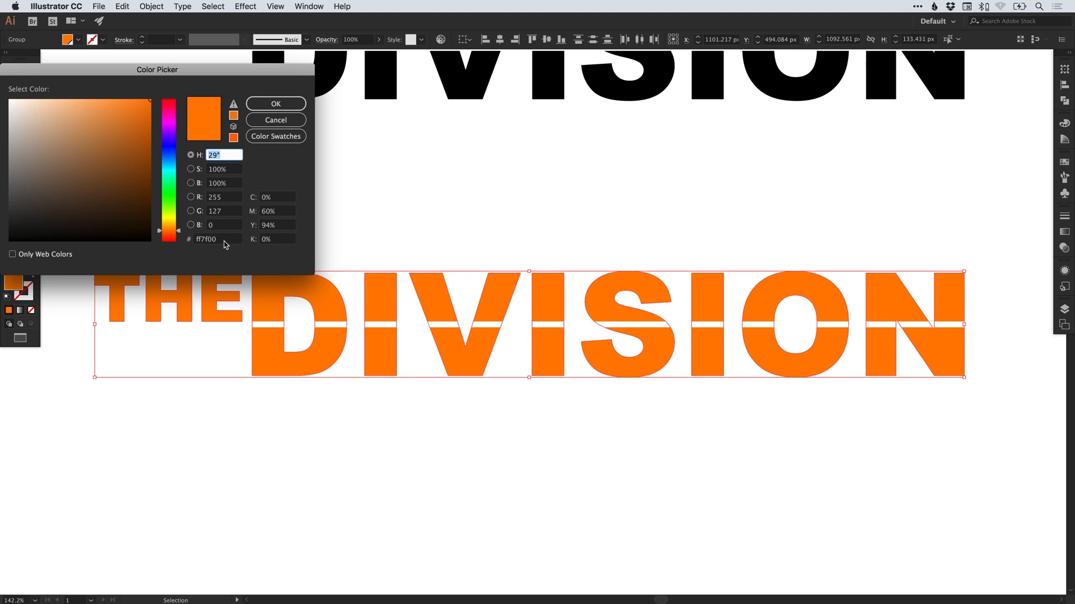
pyautogui.click(217, 239)
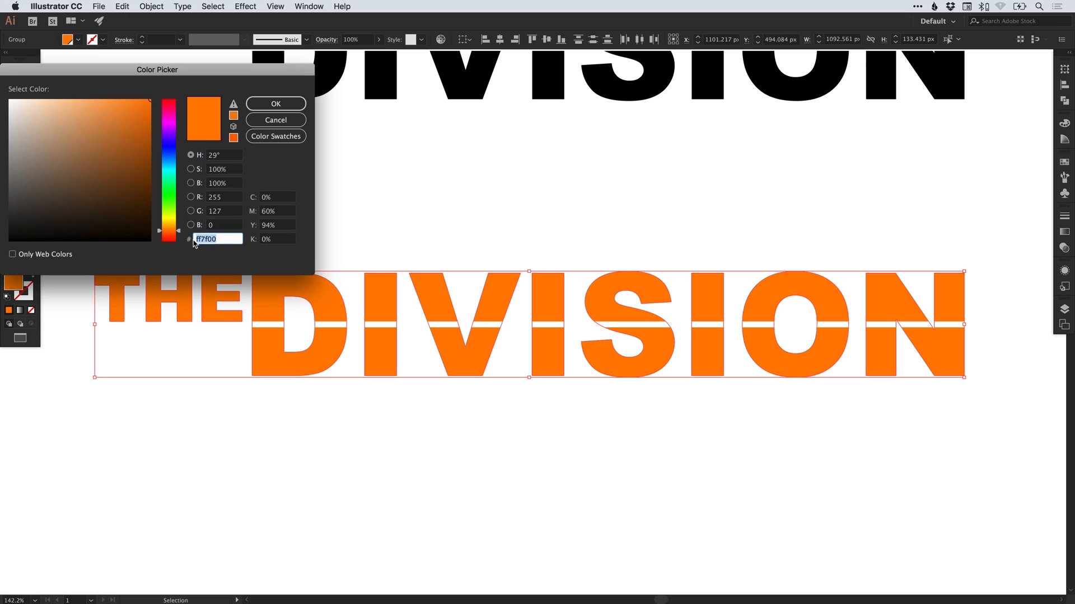
pyautogui.moveTo(275, 119)
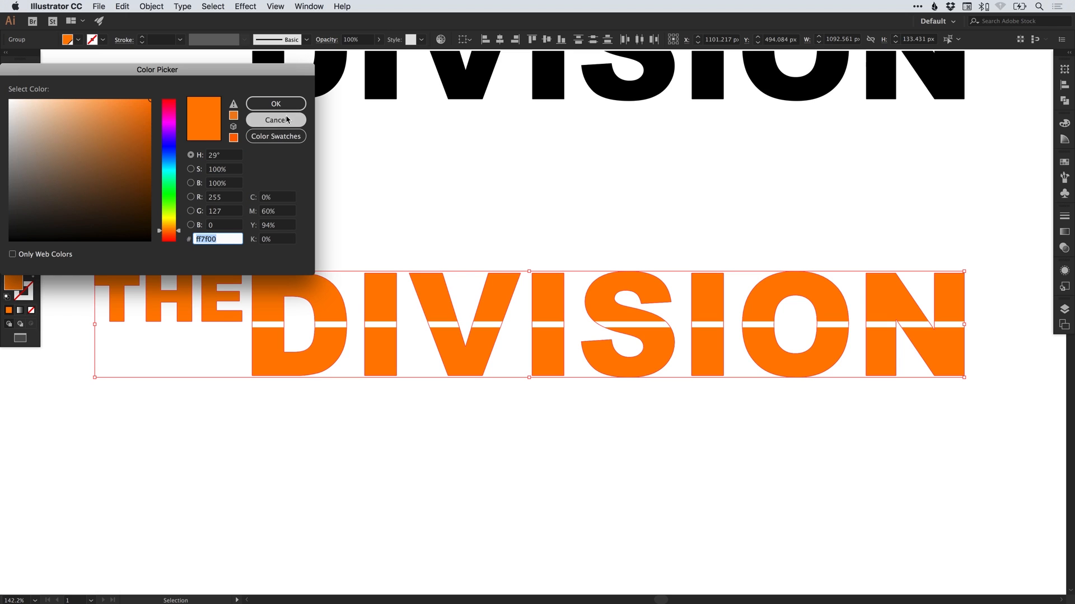
pyautogui.click(275, 103)
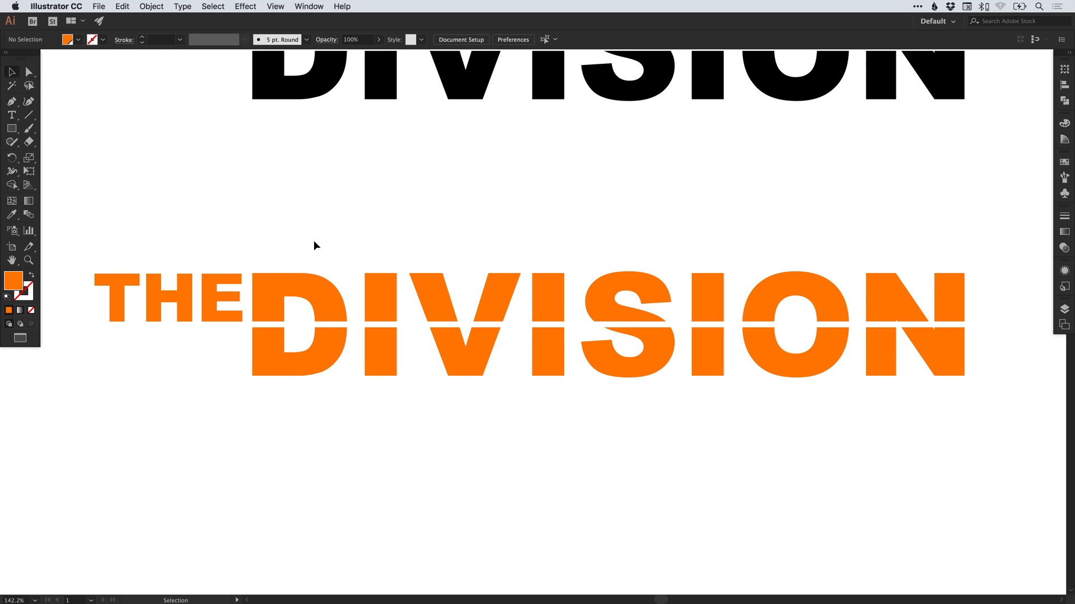
pyautogui.moveTo(316, 245); pyautogui.dragTo(456, 350)
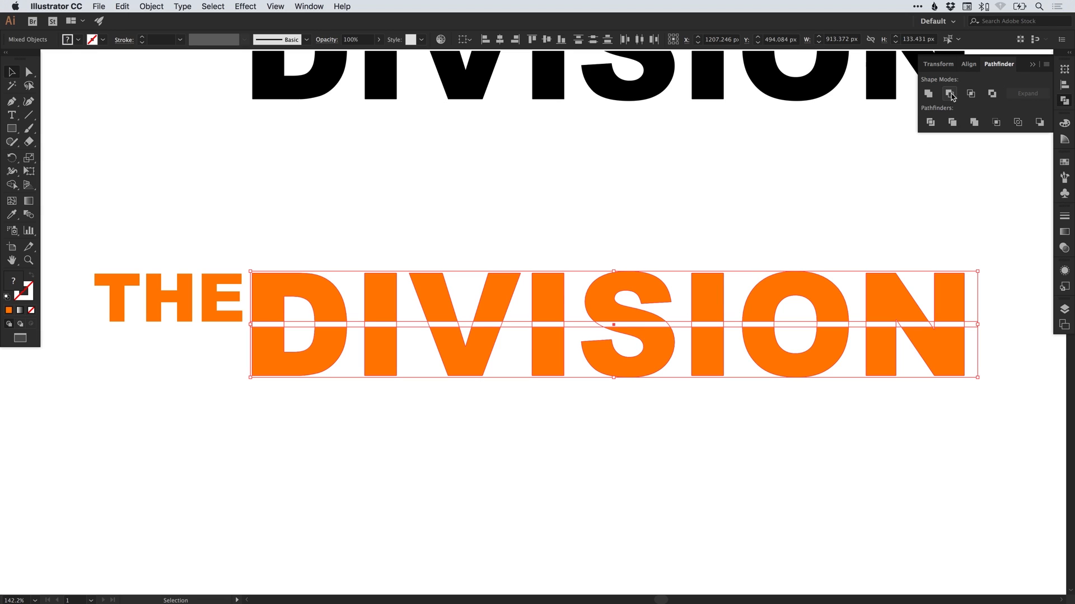
pyautogui.click(950, 94)
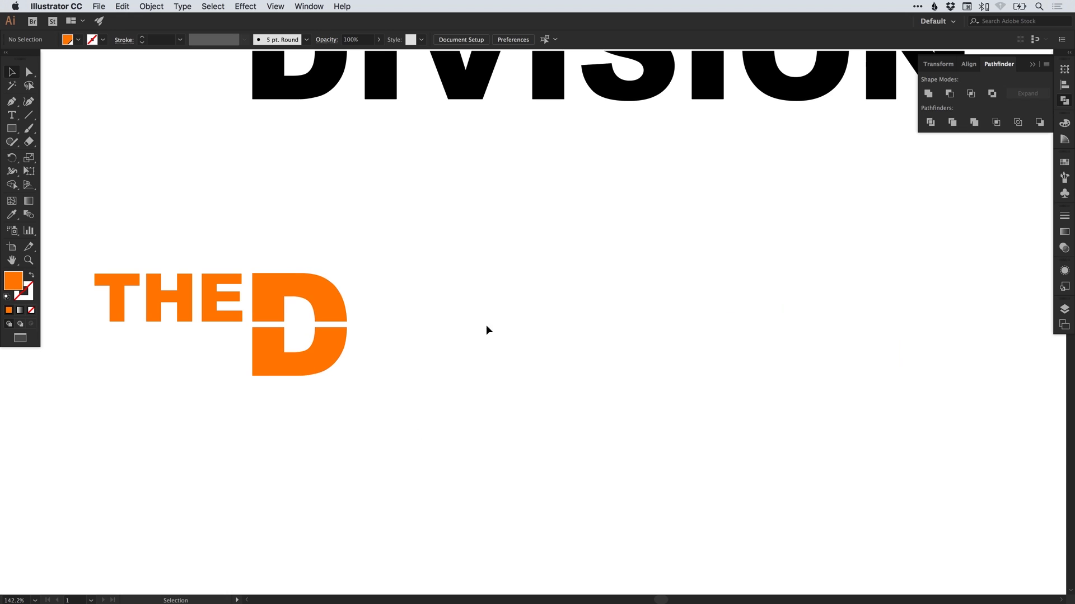
pyautogui.moveTo(396, 316)
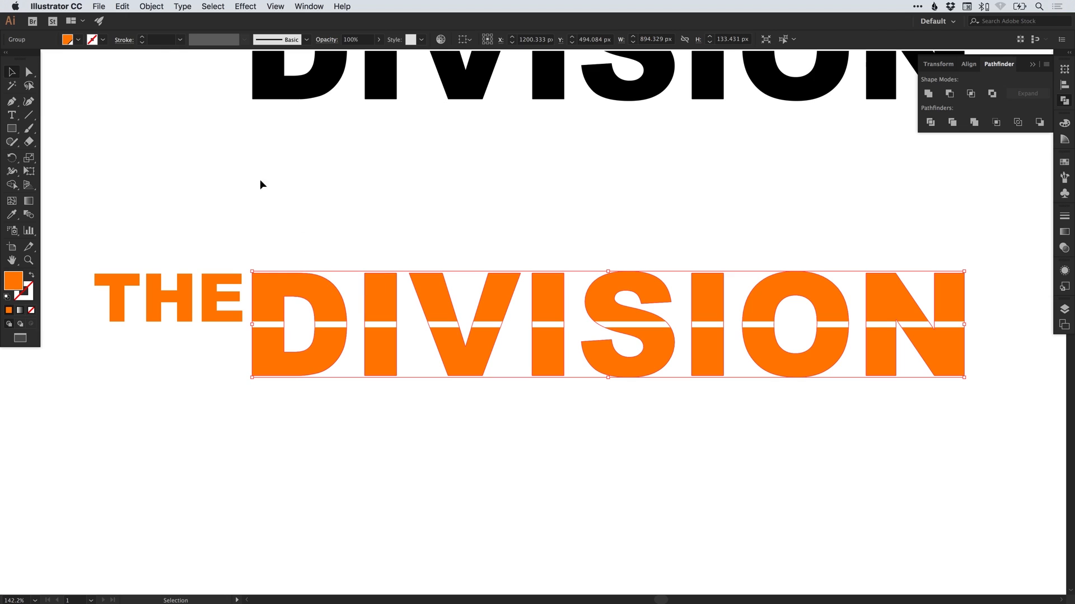
pyautogui.click(151, 6)
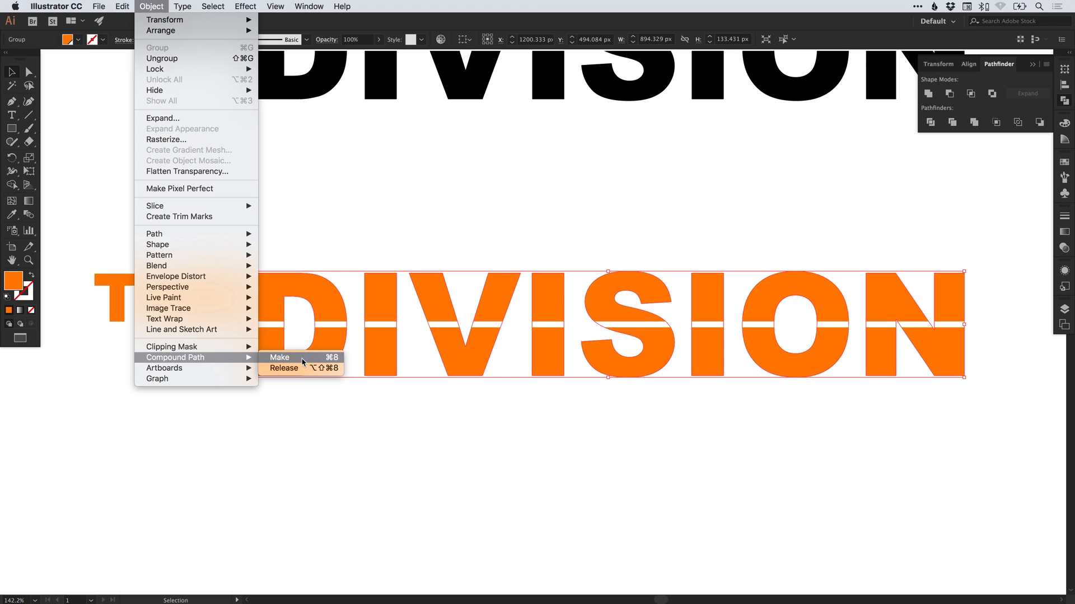
pyautogui.click(279, 357)
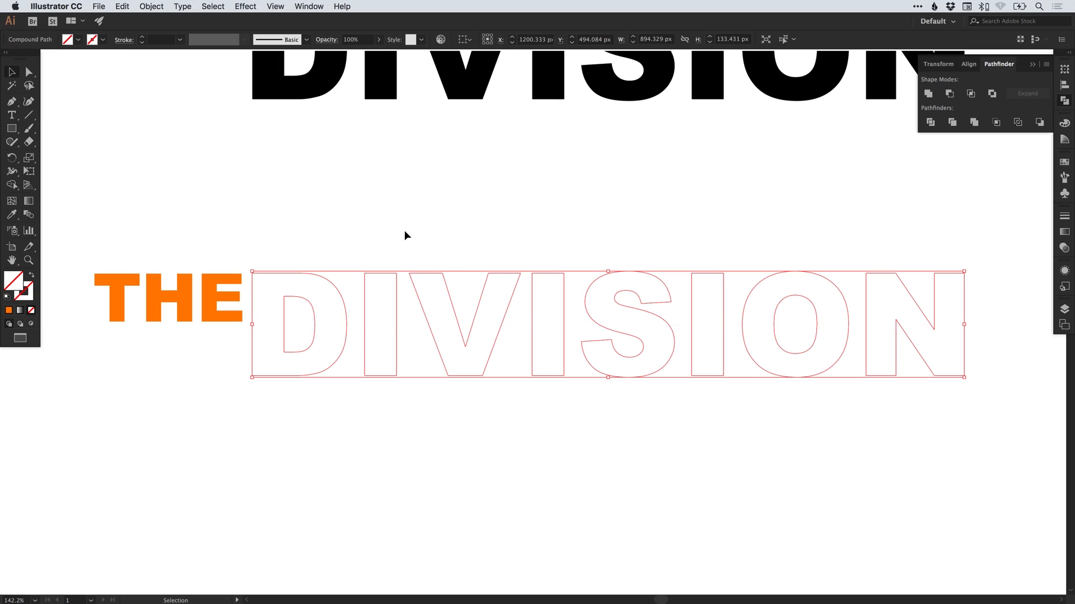
pyautogui.moveTo(1027, 166)
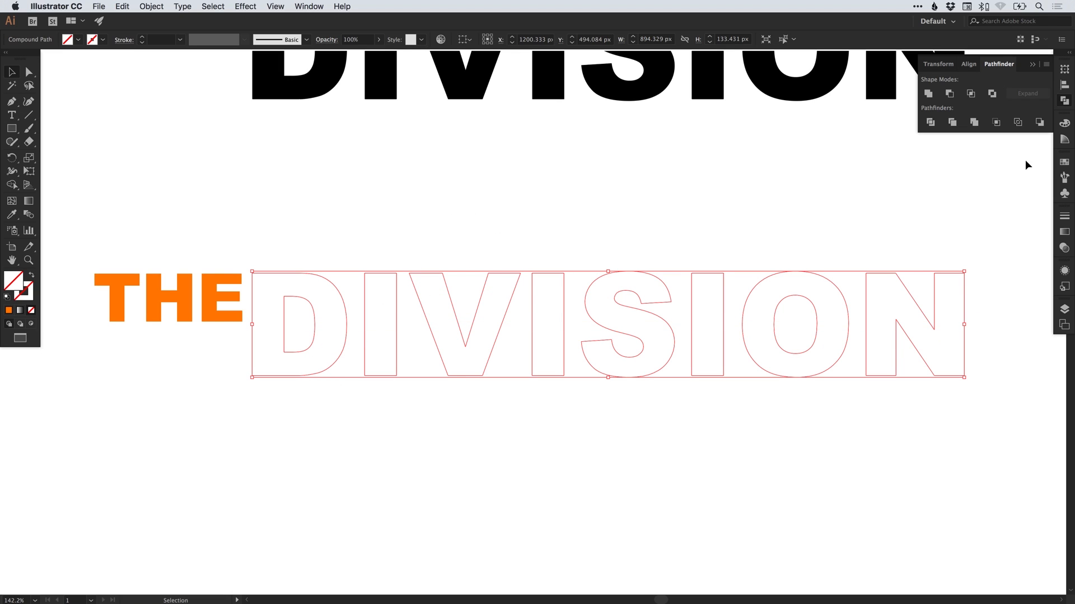
pyautogui.click(929, 176)
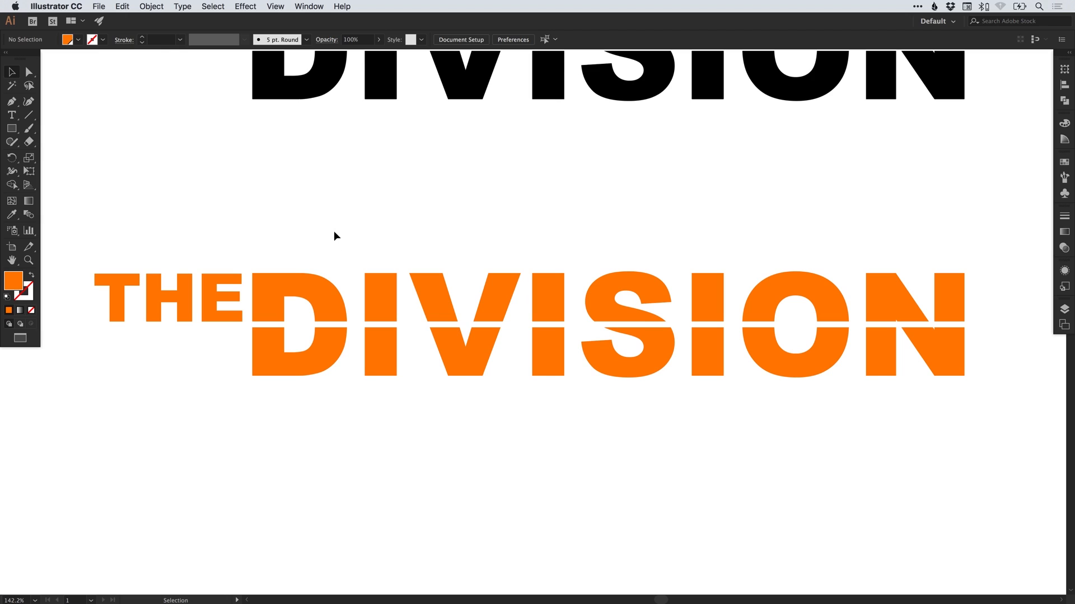
# Step: Subtract the gap strip from DIVISION and check the split pieces in Outline view (Cmd+Y)
pyautogui.click(481, 326)
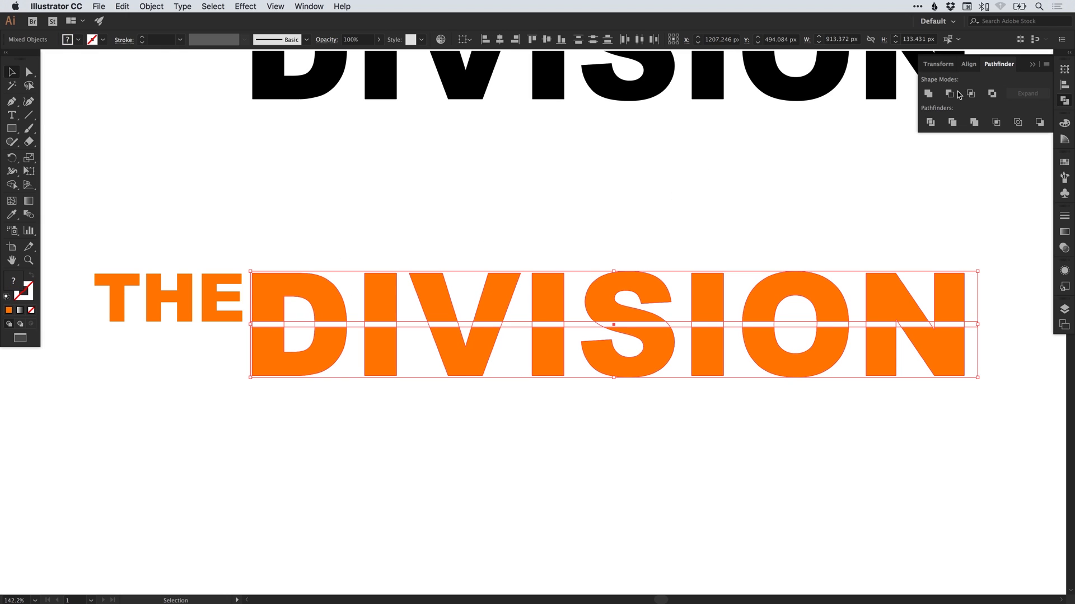
pyautogui.moveTo(950, 92)
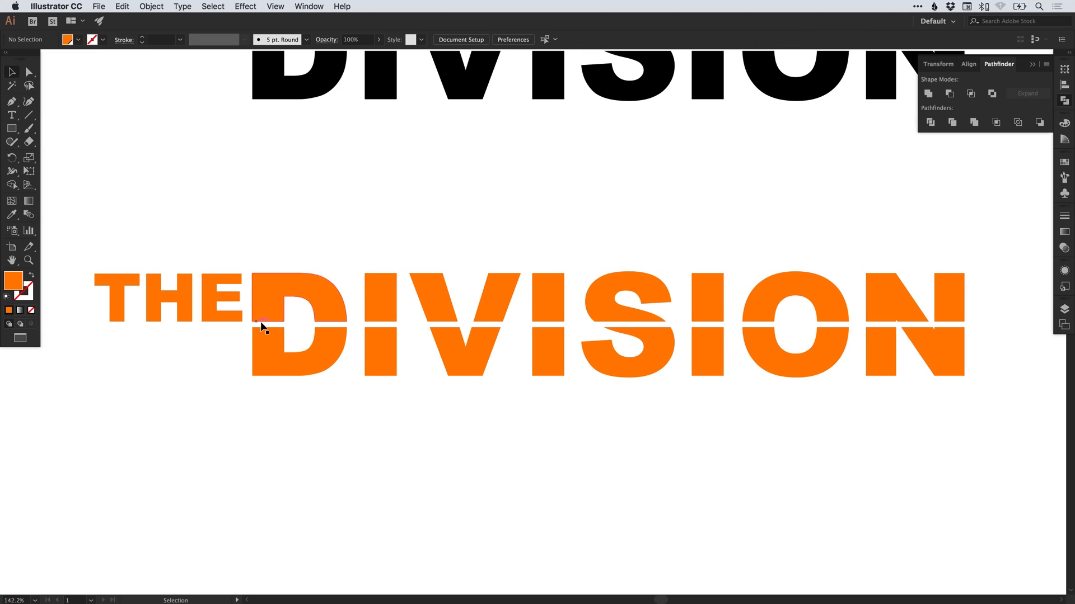
pyautogui.press('Cmd+Y')
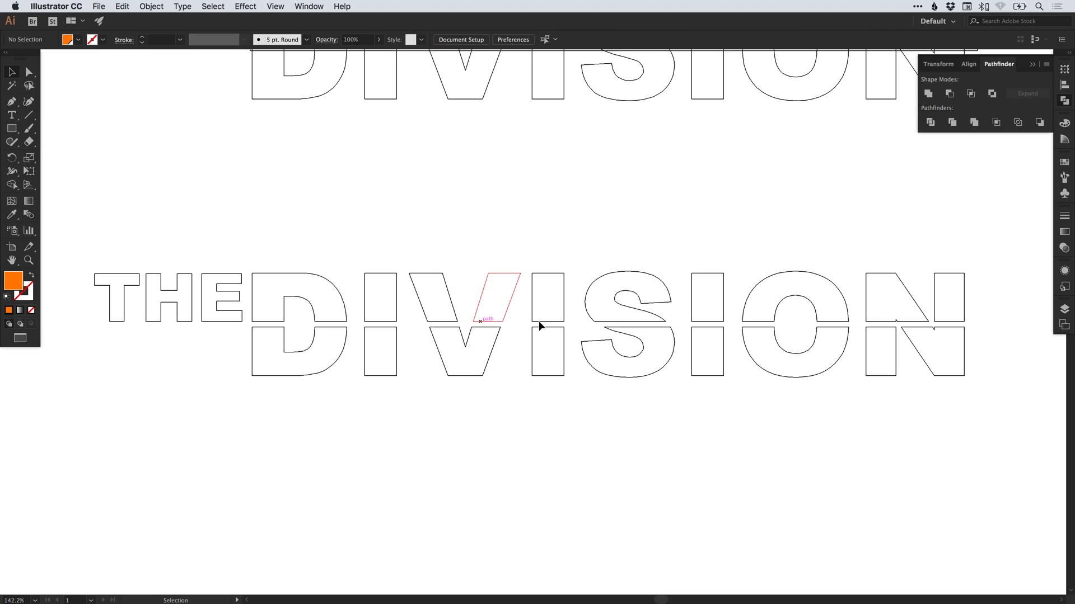
pyautogui.click(462, 349)
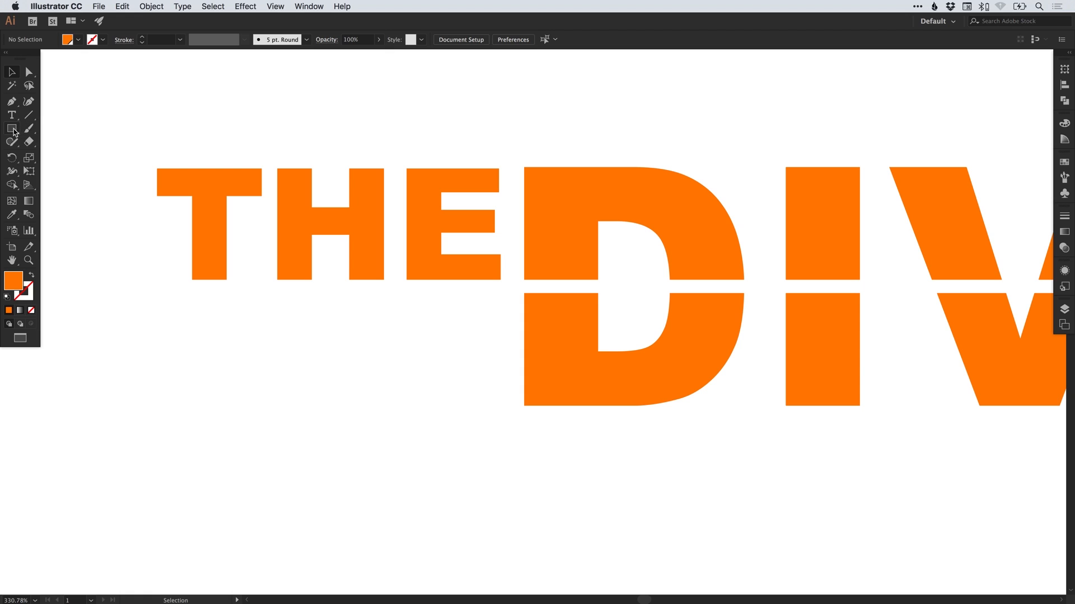
# Step: Draw a long thin black bar over THE and D and start rotating it to a diagonal
pyautogui.moveTo(203, 87); pyautogui.dragTo(506, 122)
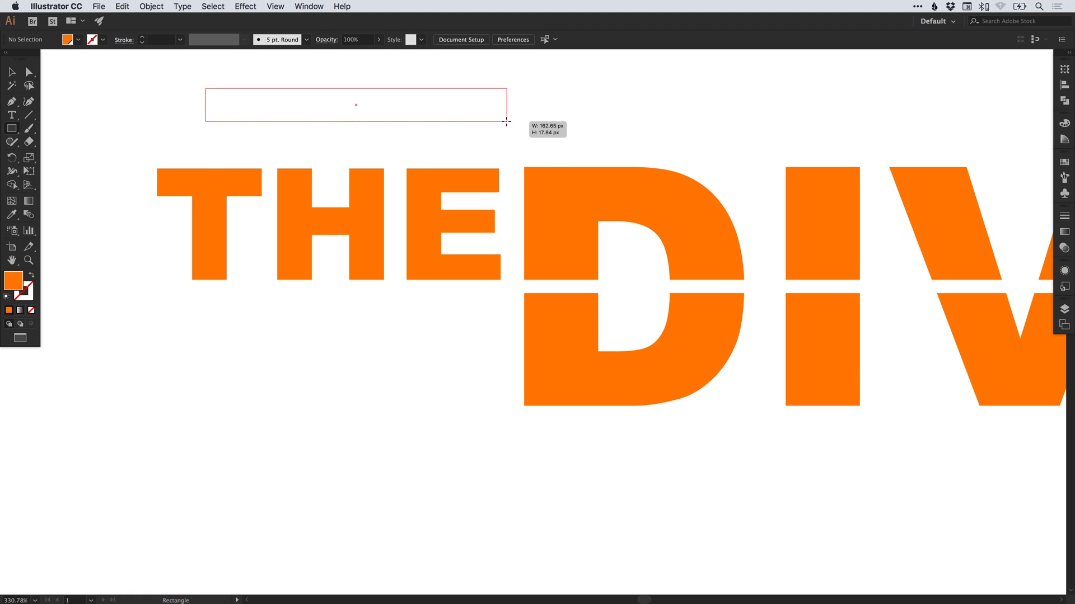
pyautogui.moveTo(506, 122); pyautogui.dragTo(587, 118)
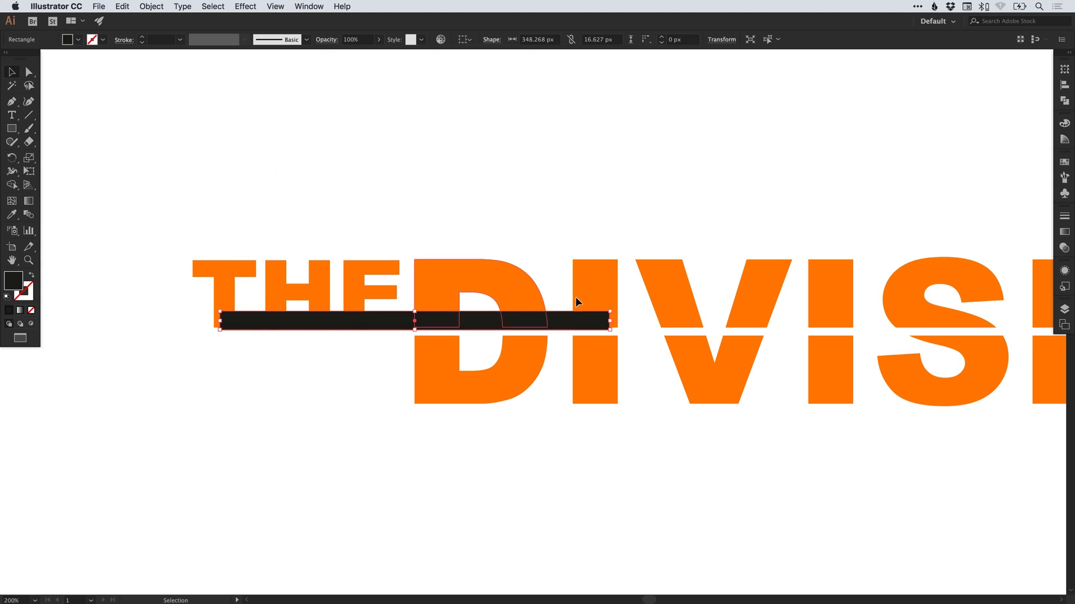
pyautogui.moveTo(576, 301); pyautogui.dragTo(507, 170)
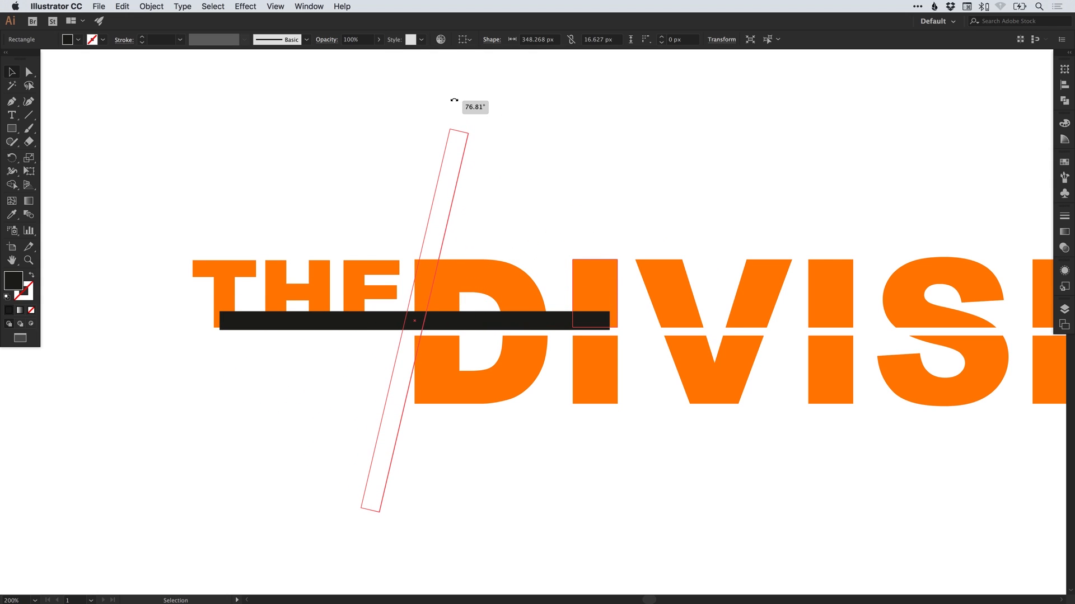
# Step: Fine-tune the bar to a steep diagonal and shift it down-right across the D
pyautogui.moveTo(455, 130); pyautogui.dragTo(466, 142)
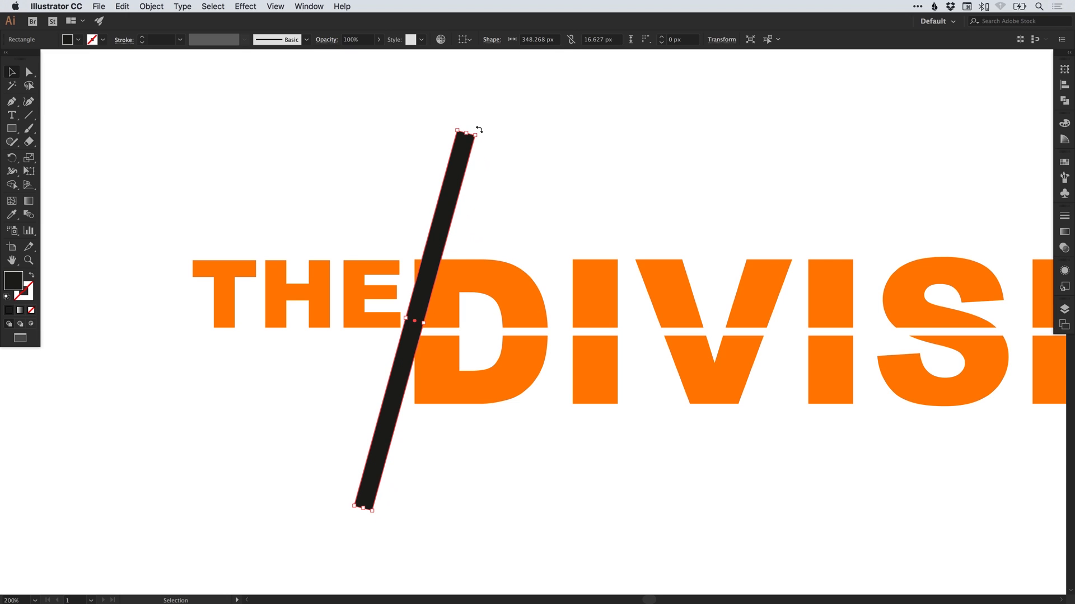
pyautogui.moveTo(480, 129); pyautogui.dragTo(483, 137)
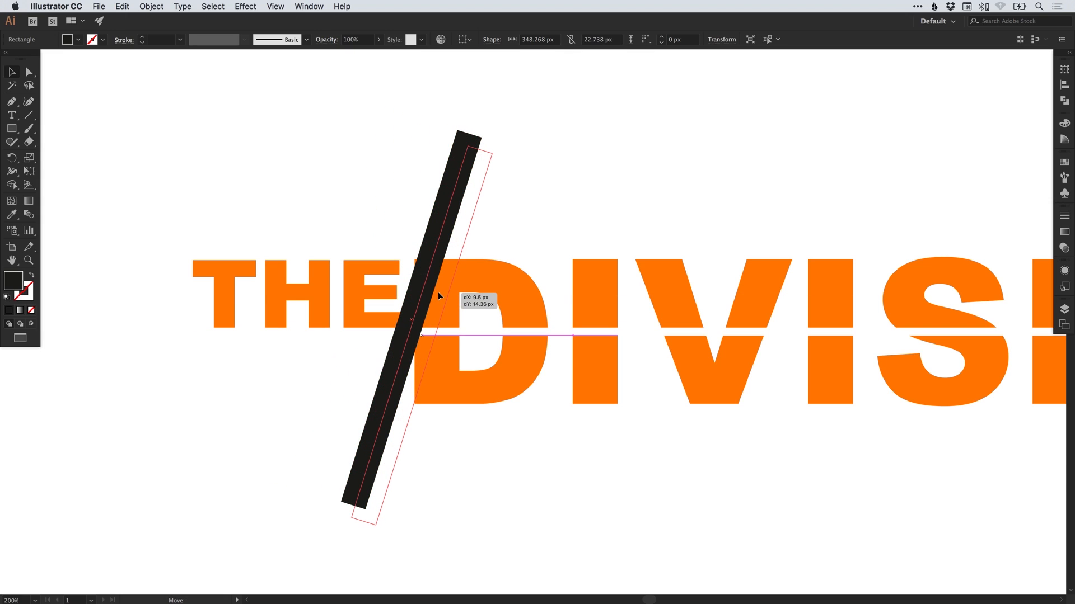
pyautogui.moveTo(432, 296); pyautogui.dragTo(440, 298)
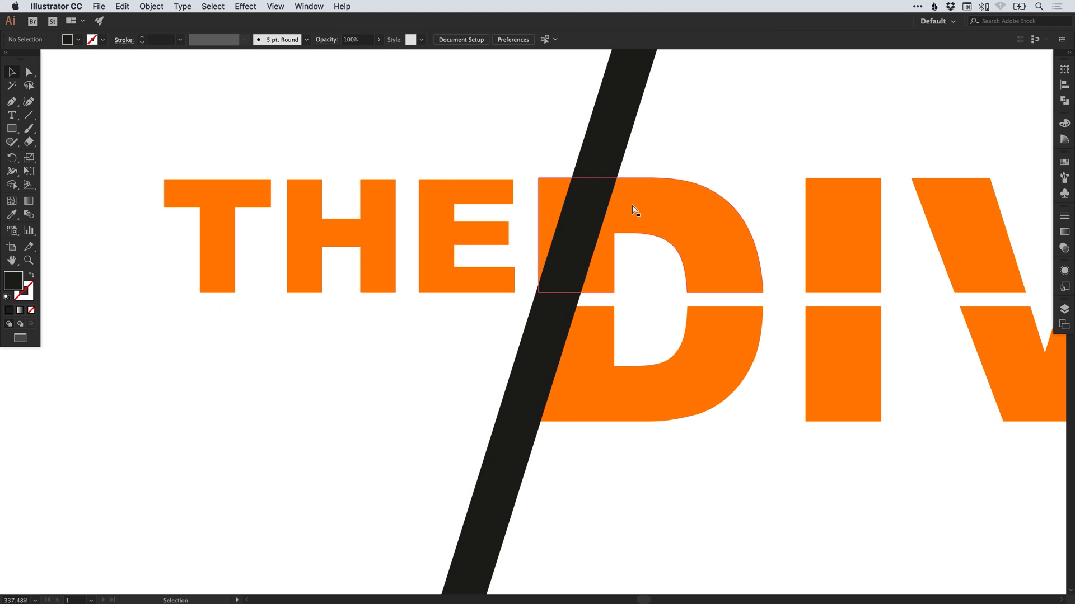
# Step: Copy the slanted bar for a parallel second bar
pyautogui.press('cmd+y')
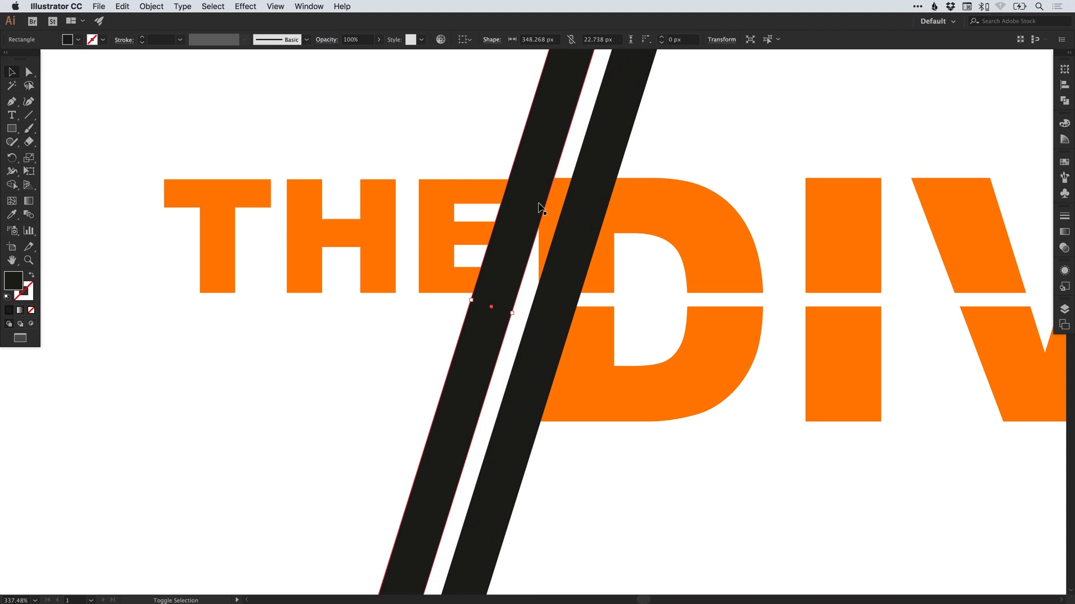
pyautogui.moveTo(484, 254)
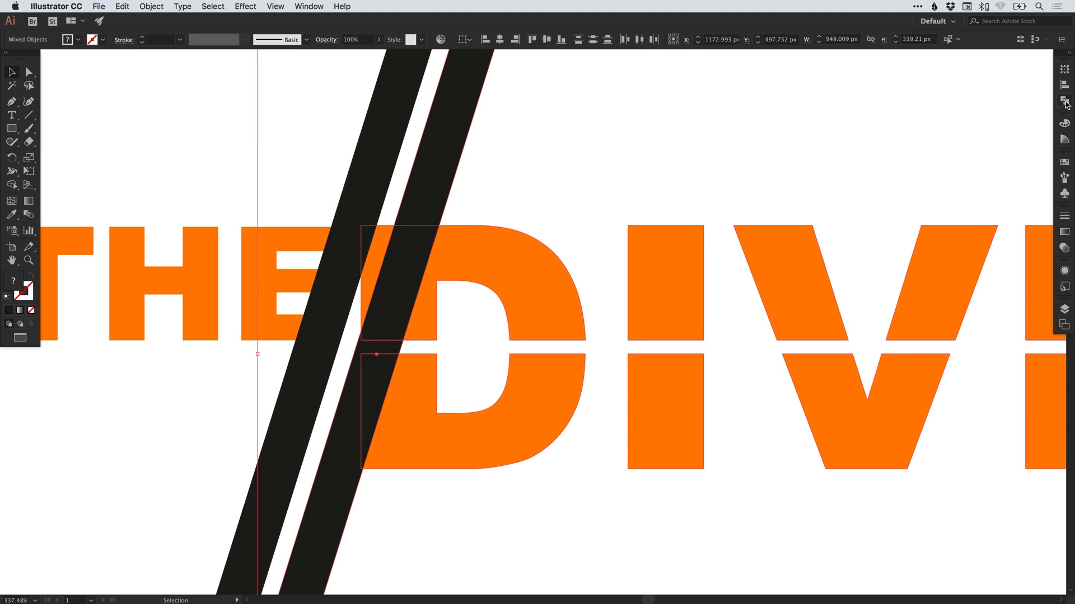
# Step: Try Pathfinder Minus Front to subtract the bar from the letters
pyautogui.click(1064, 100)
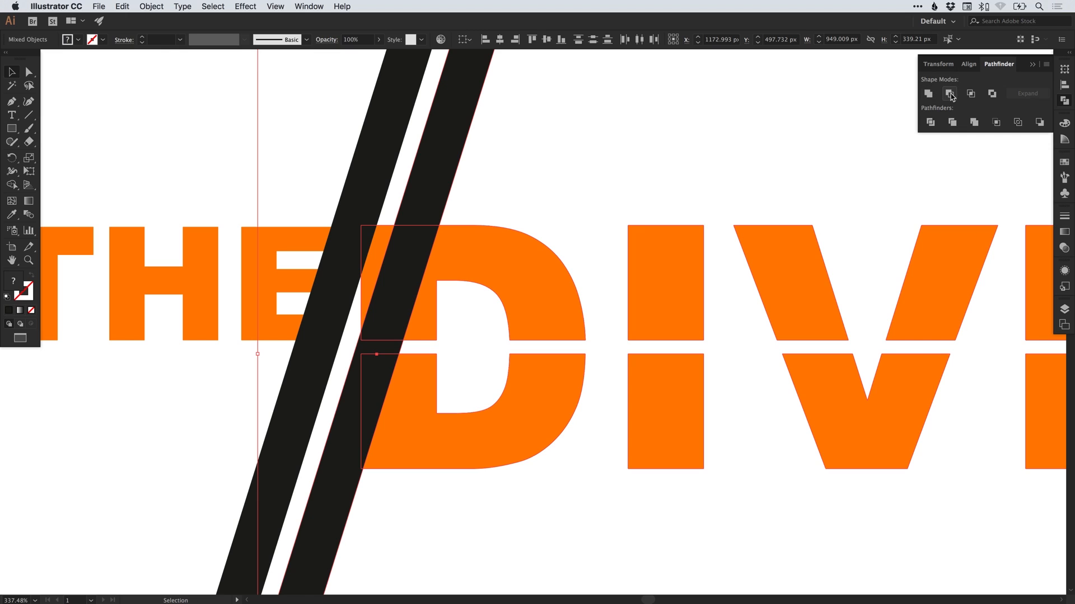
pyautogui.click(952, 94)
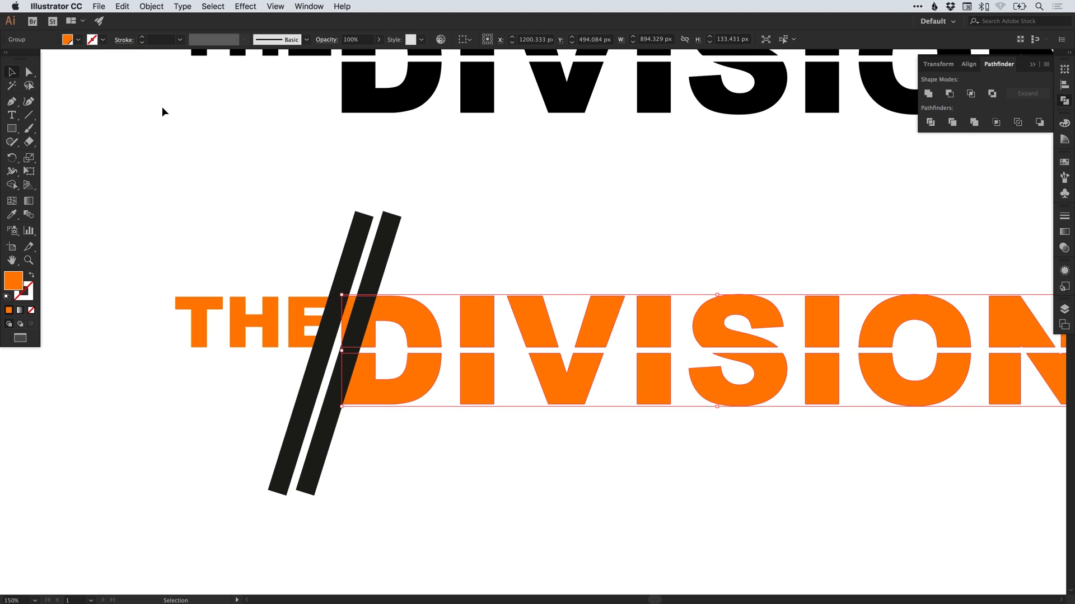
# Step: Make DIVISION a compound path, then cut the front bar out of it with Minus Front
pyautogui.click(151, 7)
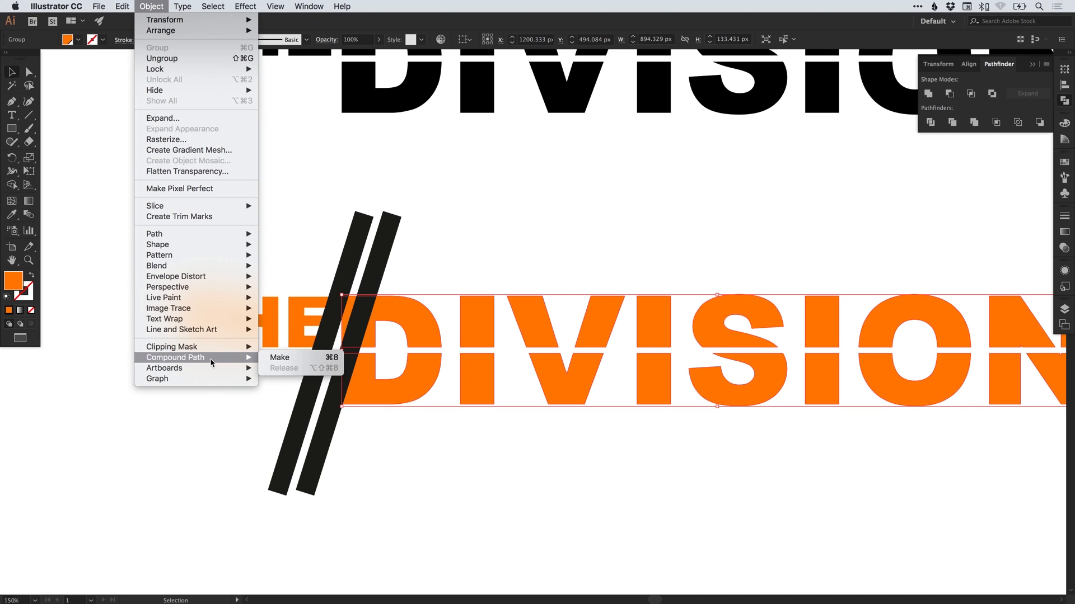
pyautogui.click(278, 357)
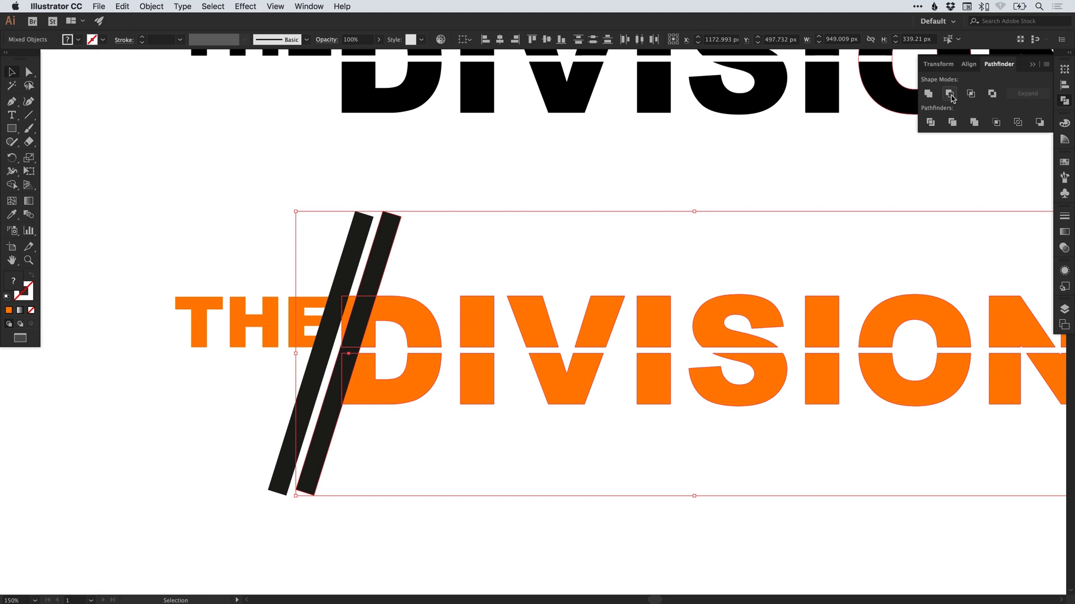
pyautogui.click(928, 92)
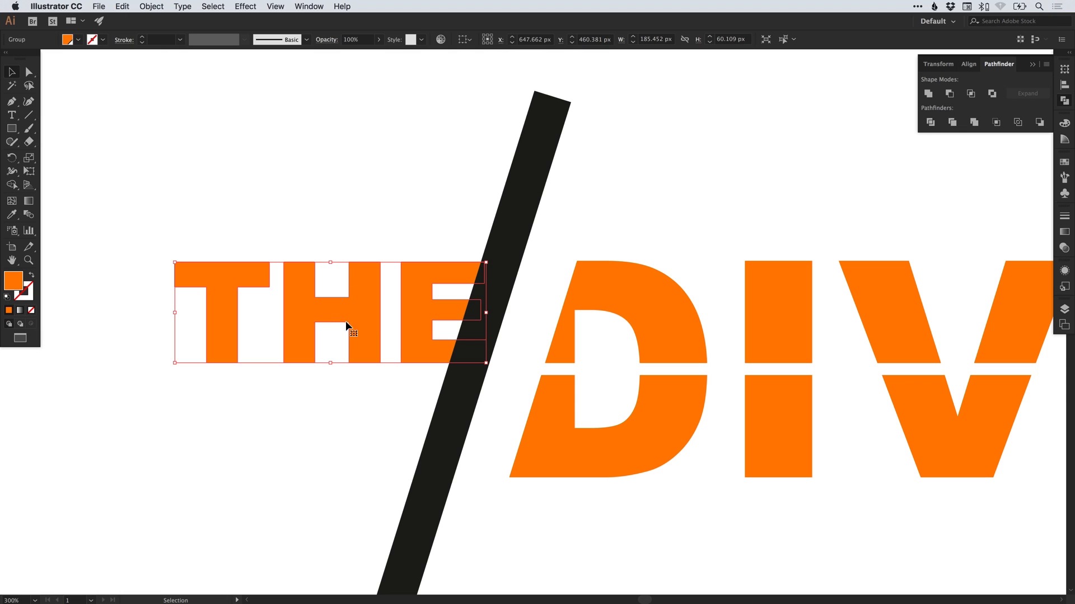
# Step: Combine THE into one compound path and fill it with the orange swatch
pyautogui.click(151, 7)
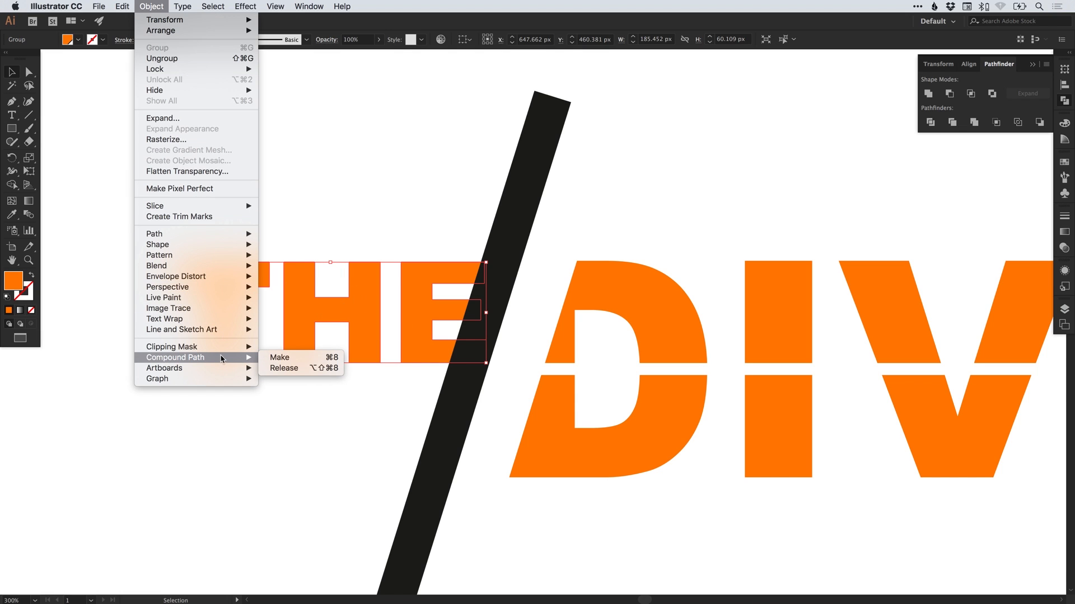
pyautogui.click(279, 357)
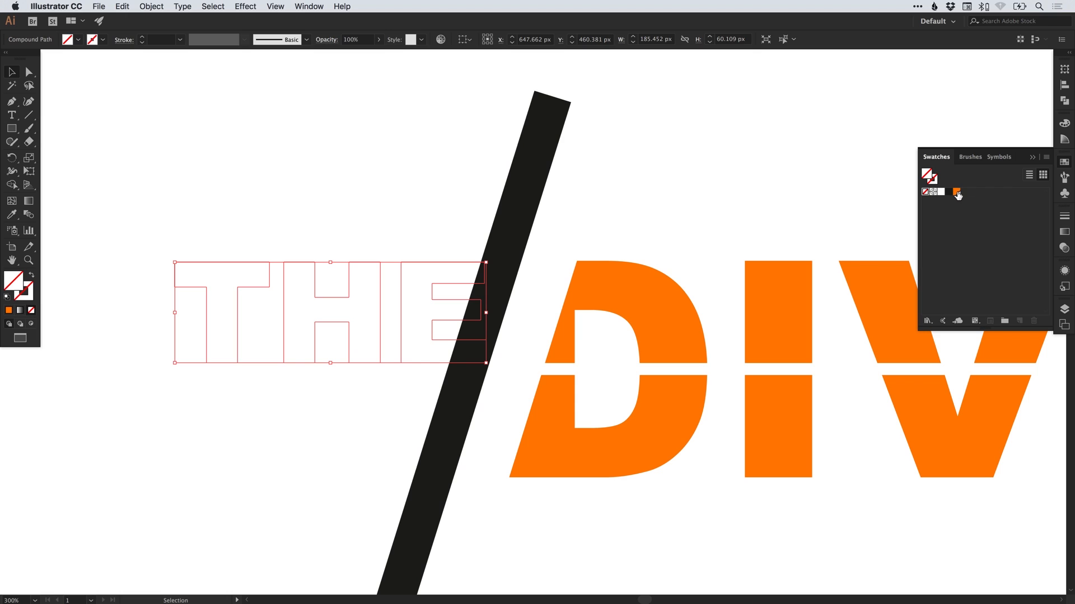
pyautogui.click(956, 192)
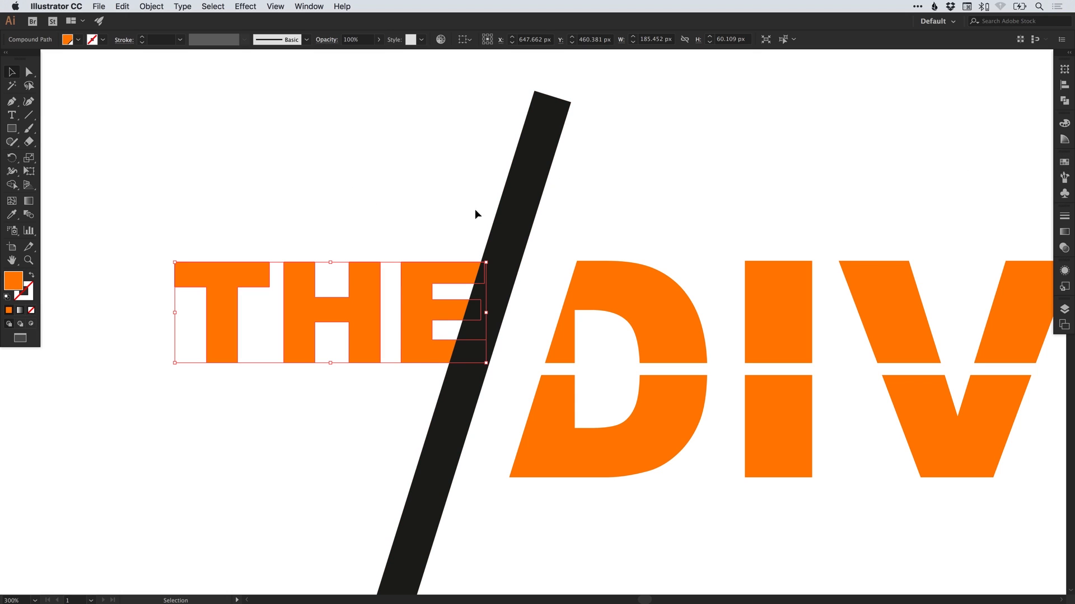
pyautogui.moveTo(344, 231)
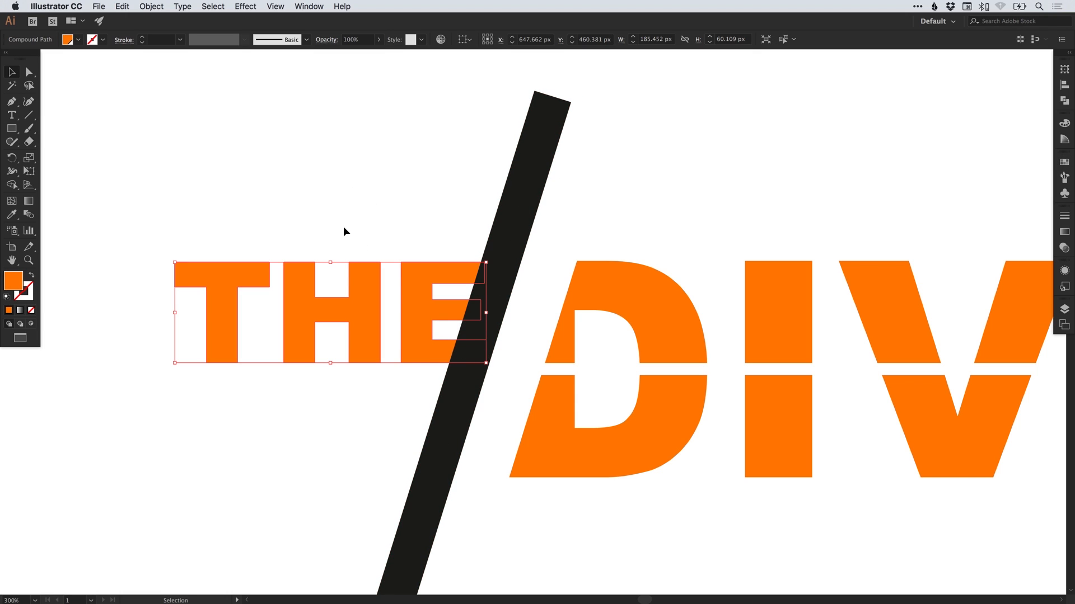
# Step: Cut the slanted bar out of the E with Pathfinder Minus Front
pyautogui.moveTo(345, 232); pyautogui.dragTo(506, 291)
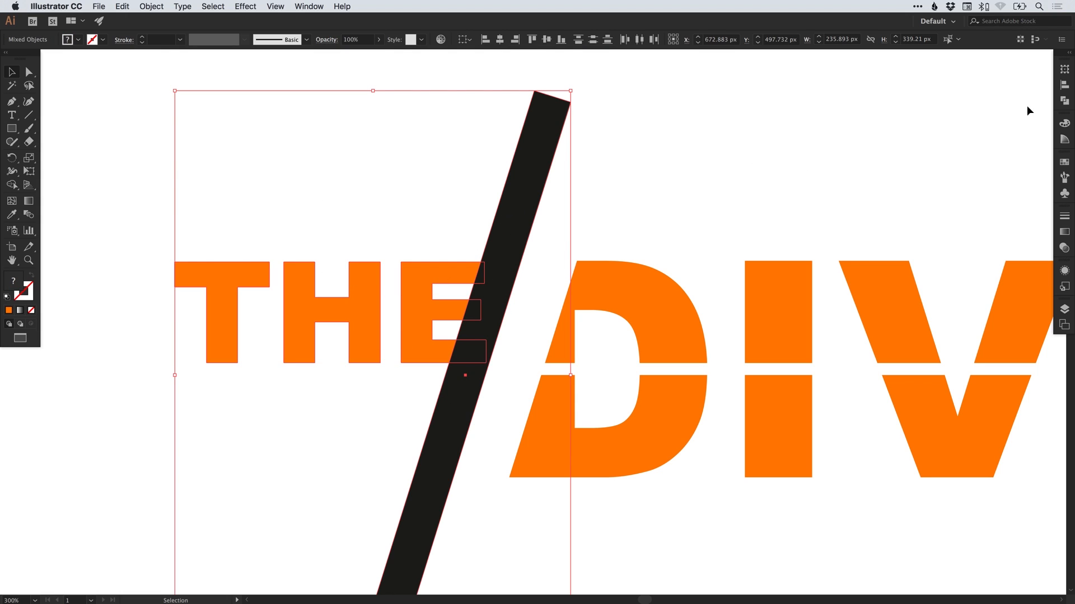
pyautogui.click(1065, 99)
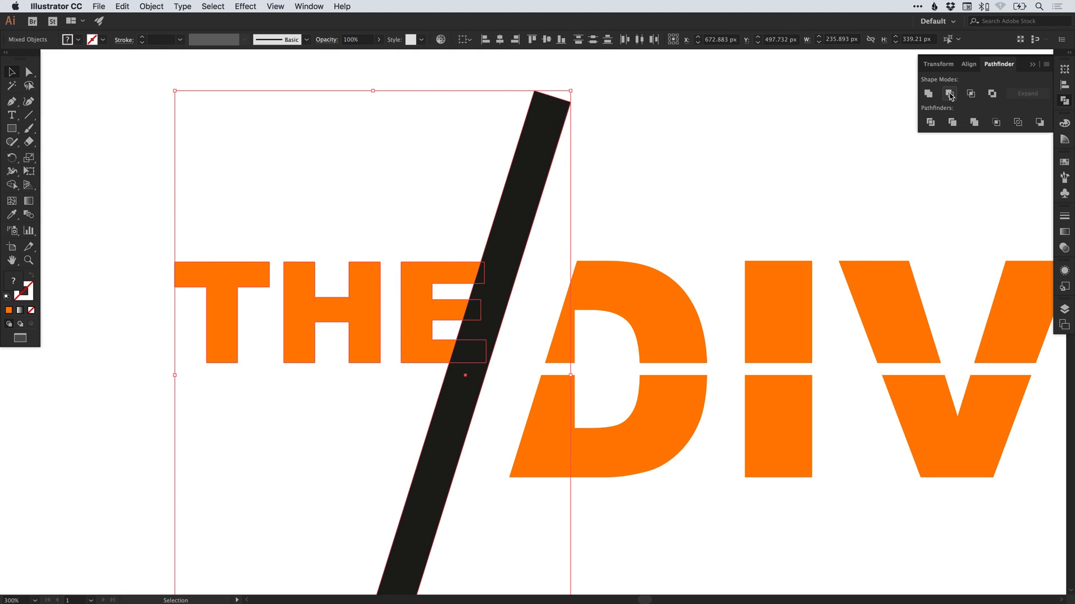
pyautogui.click(950, 94)
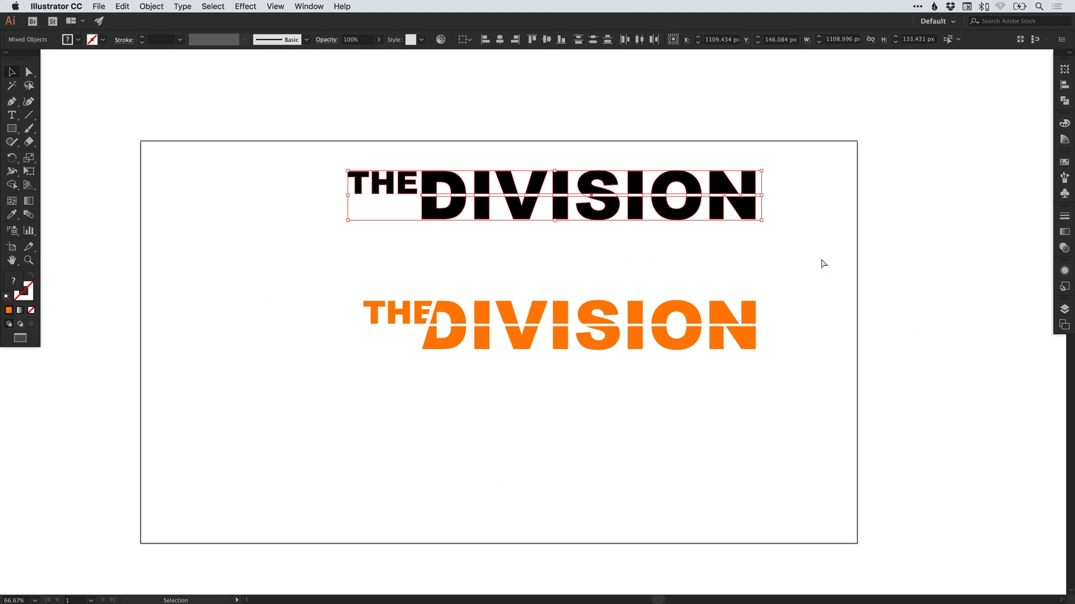
# Step: Delete the black logo copy and group the orange logo pieces
pyautogui.press('Delete')
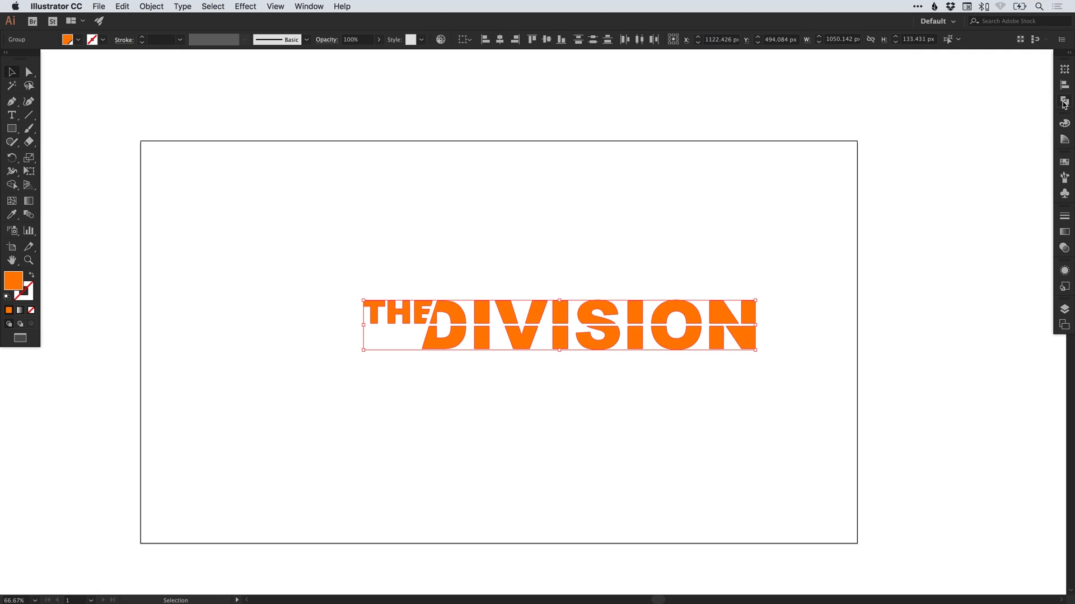
pyautogui.click(151, 7)
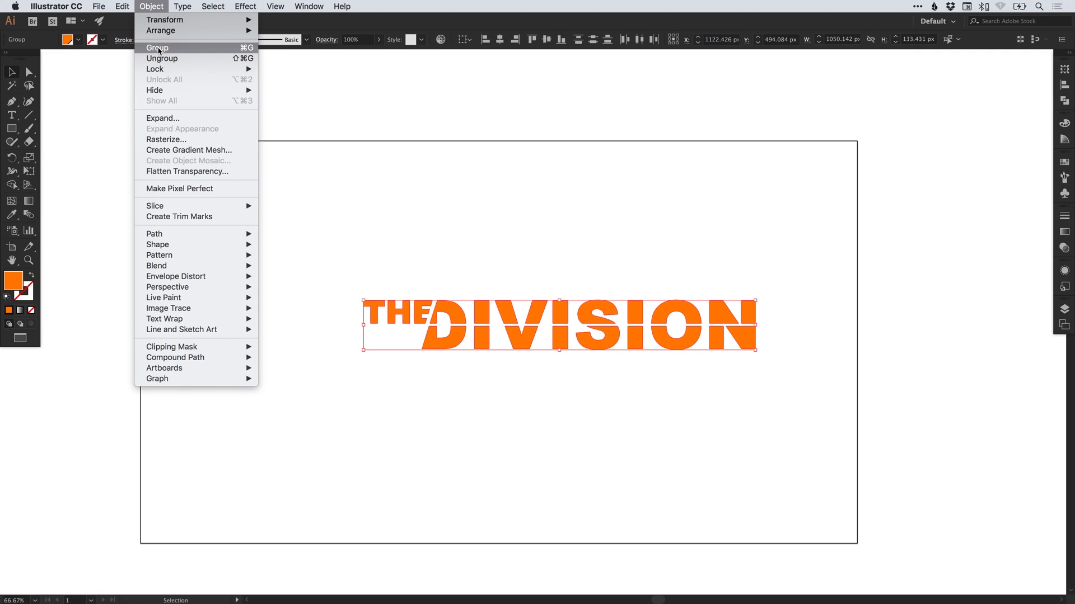
pyautogui.click(157, 47)
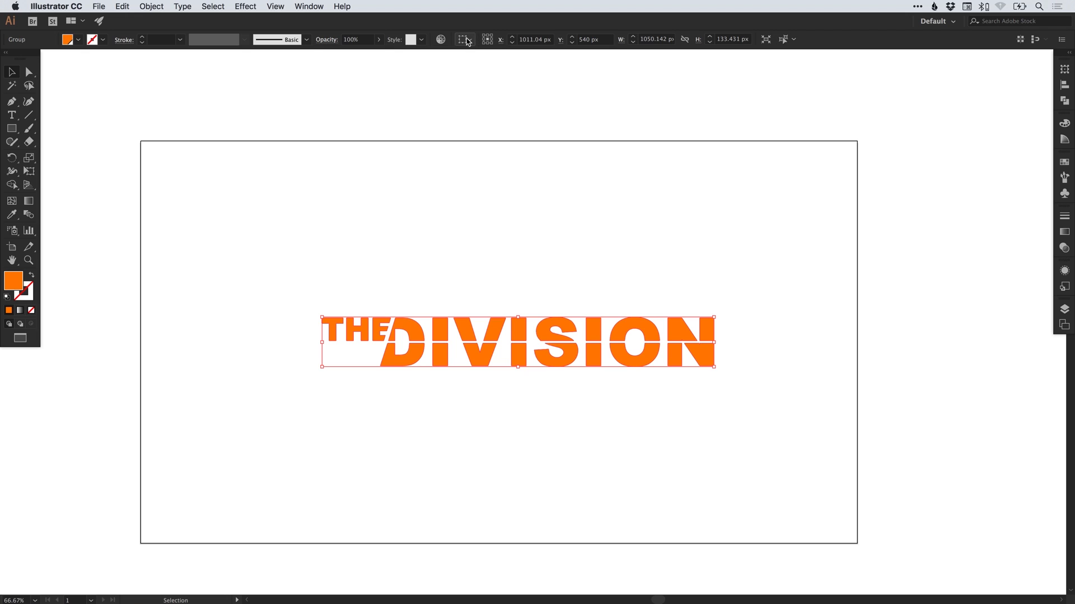
# Step: Set alignment to the artboard to centre the grouped logo
pyautogui.click(464, 40)
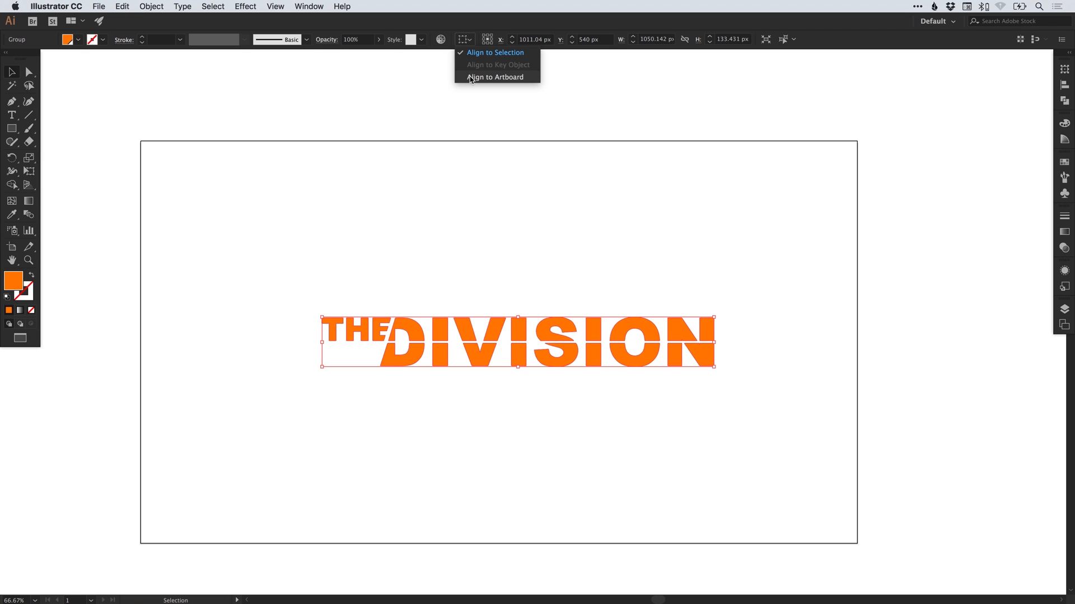
pyautogui.moveTo(472, 81)
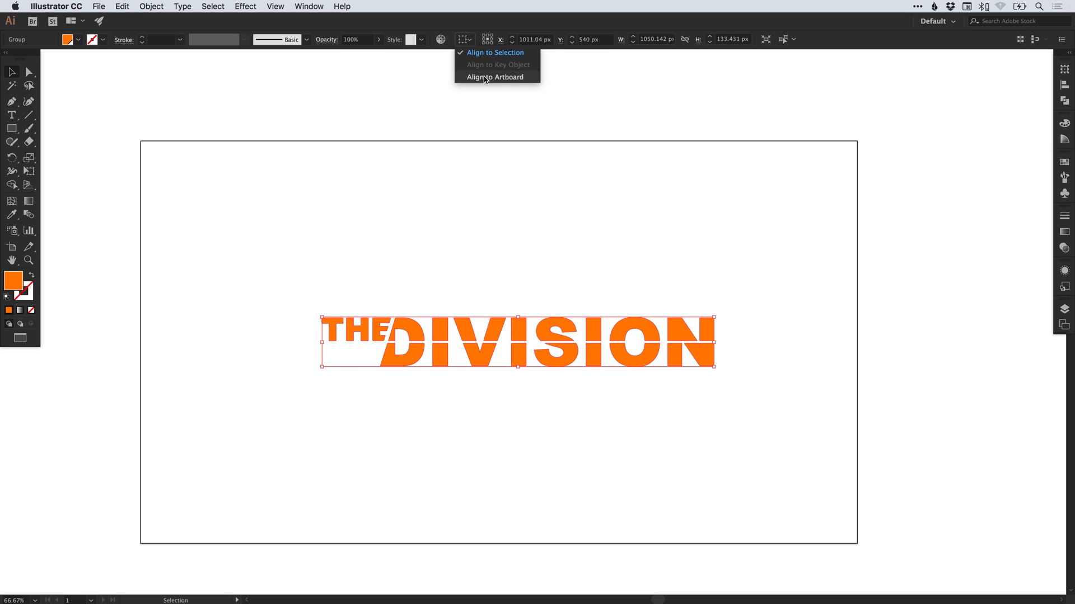
pyautogui.click(495, 77)
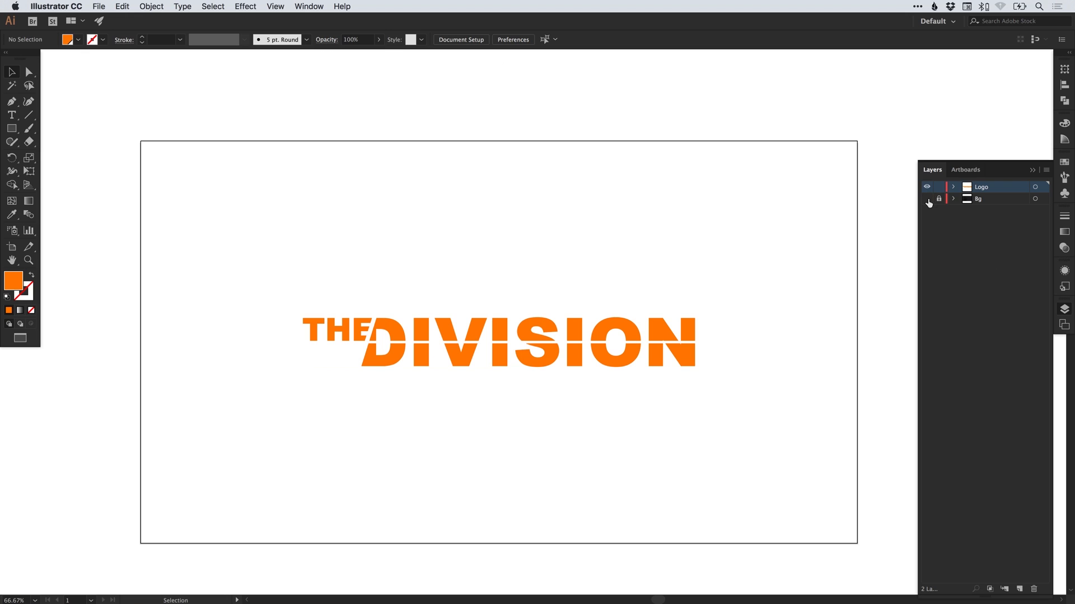
# Step: Make the Bg layer visible so the dark city image shows behind the logo
pyautogui.click(926, 198)
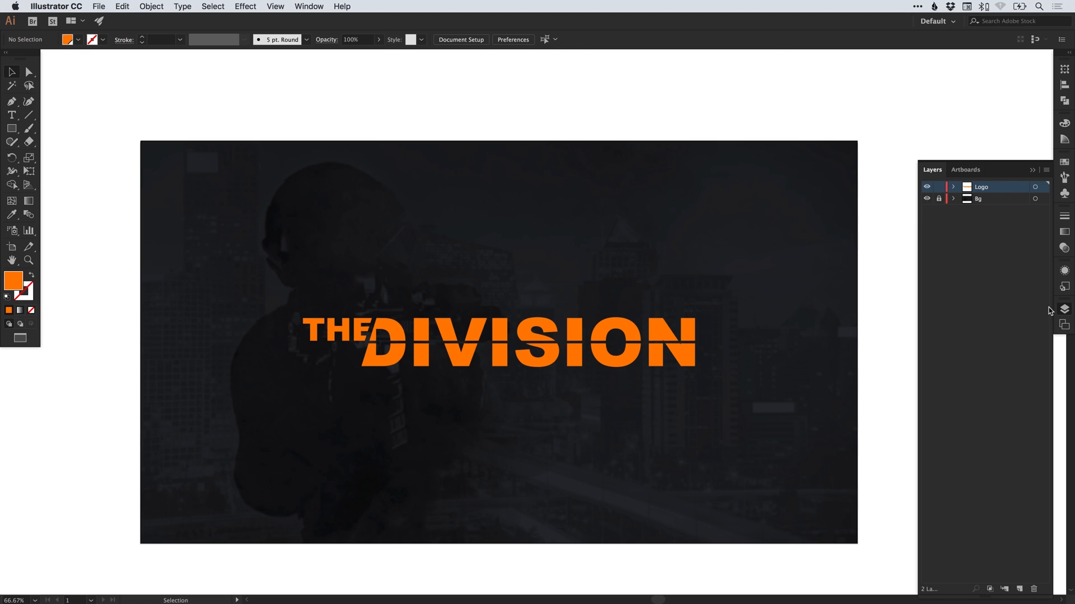